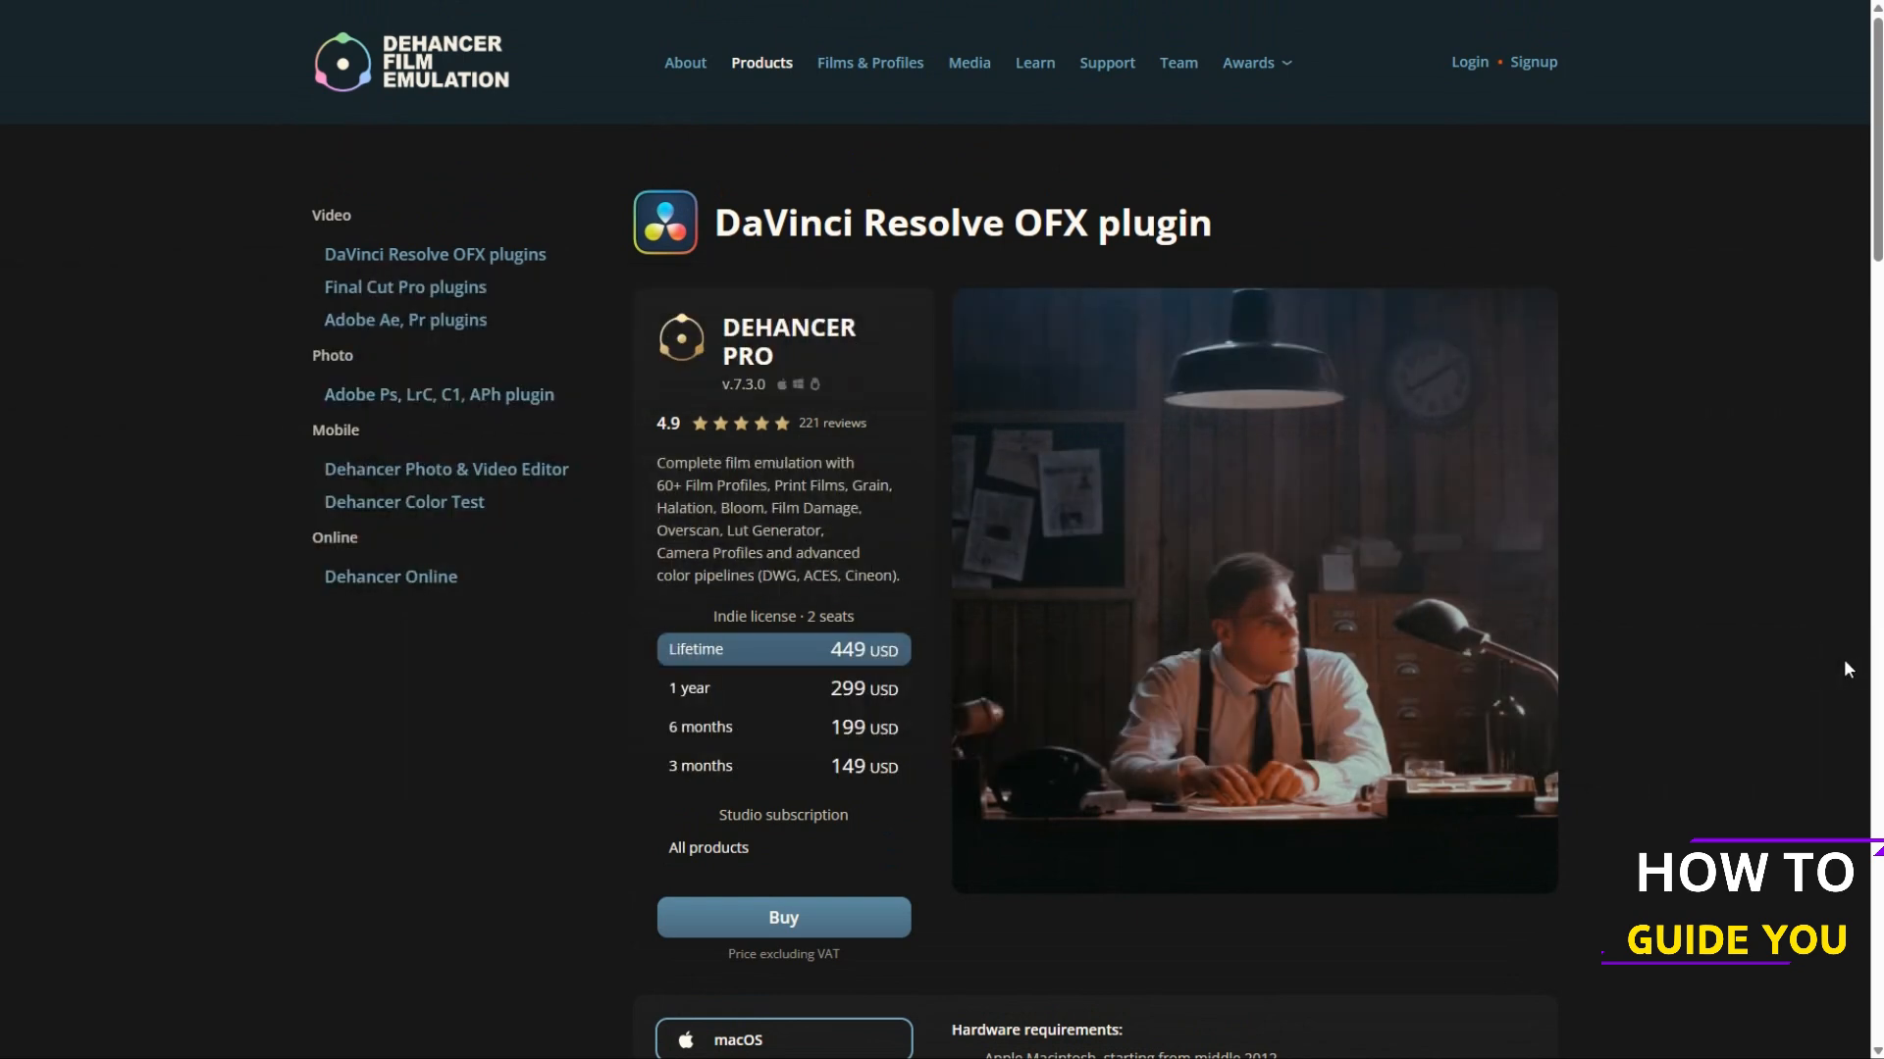
{"action": "mouse_move", "coordinate": [1707, 777]}
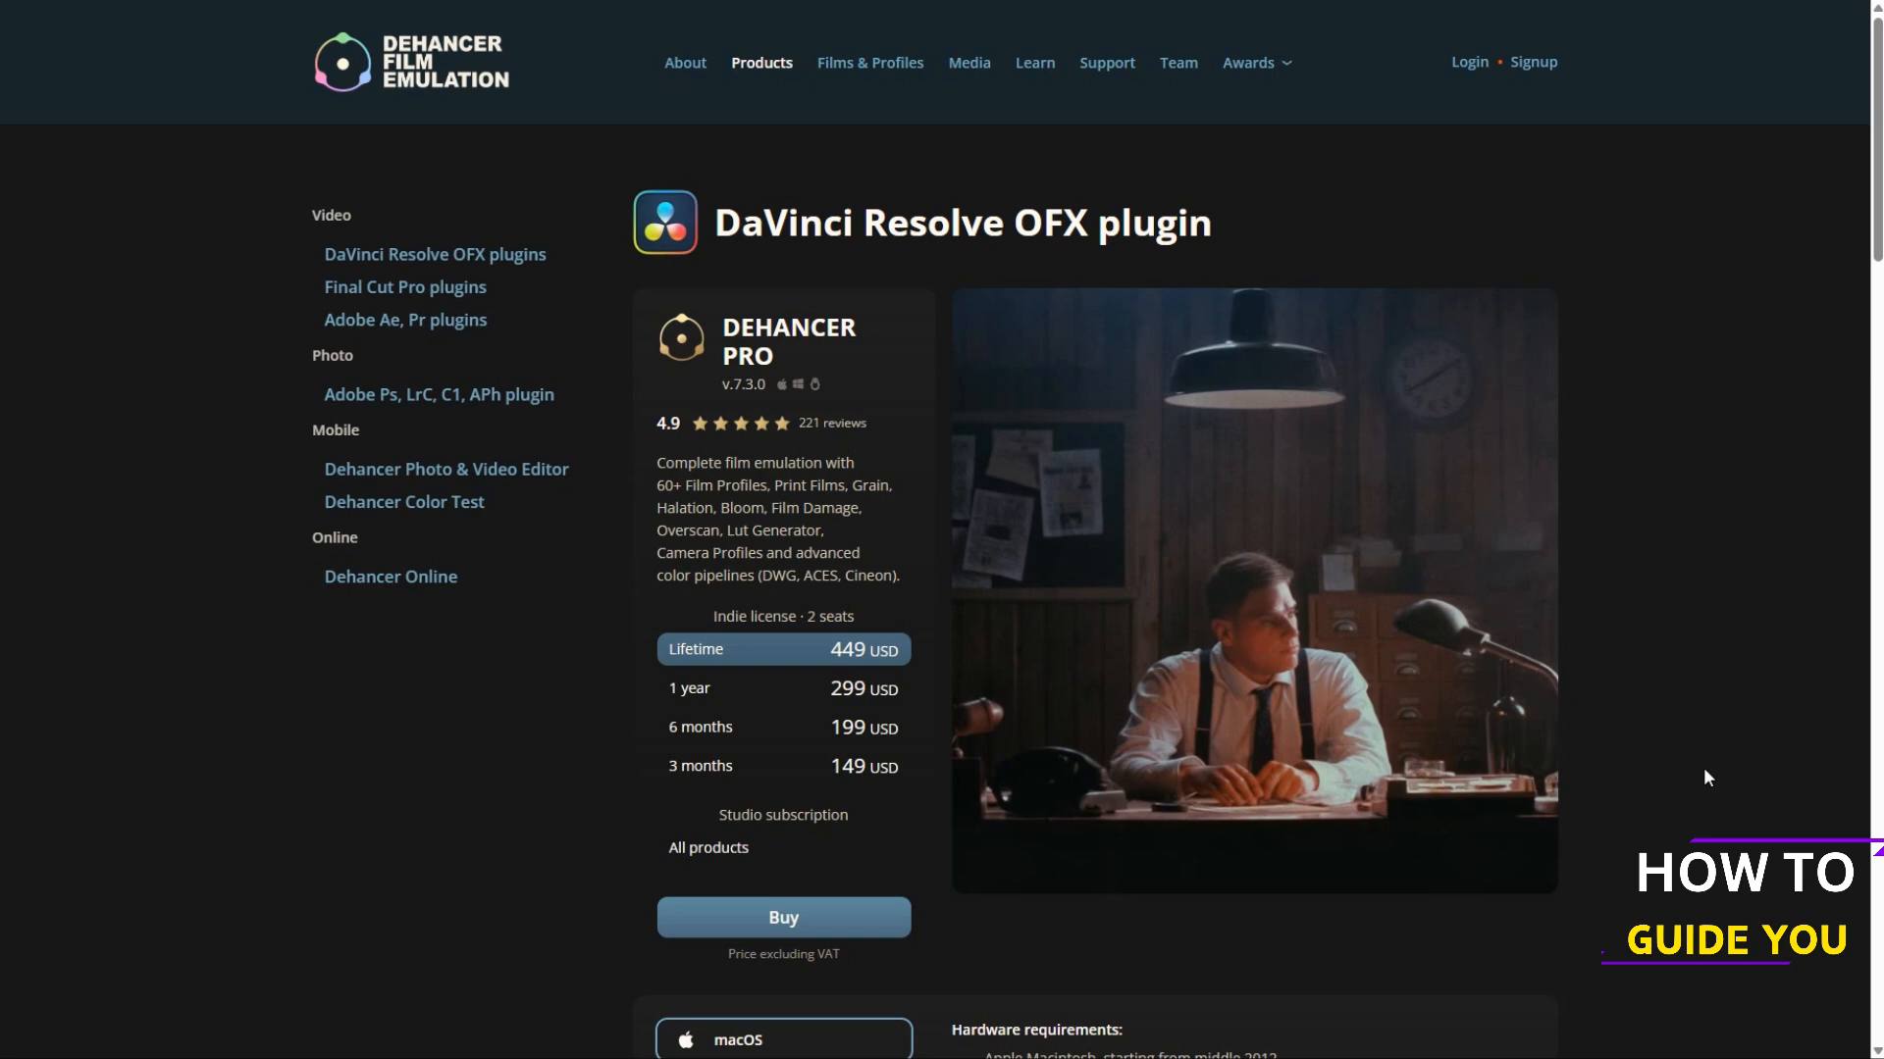
Step: Select the Windows platform and request the Dehancer Pro free trial
{"action": "scroll", "scroll_direction": "down", "scroll_amount": 3}
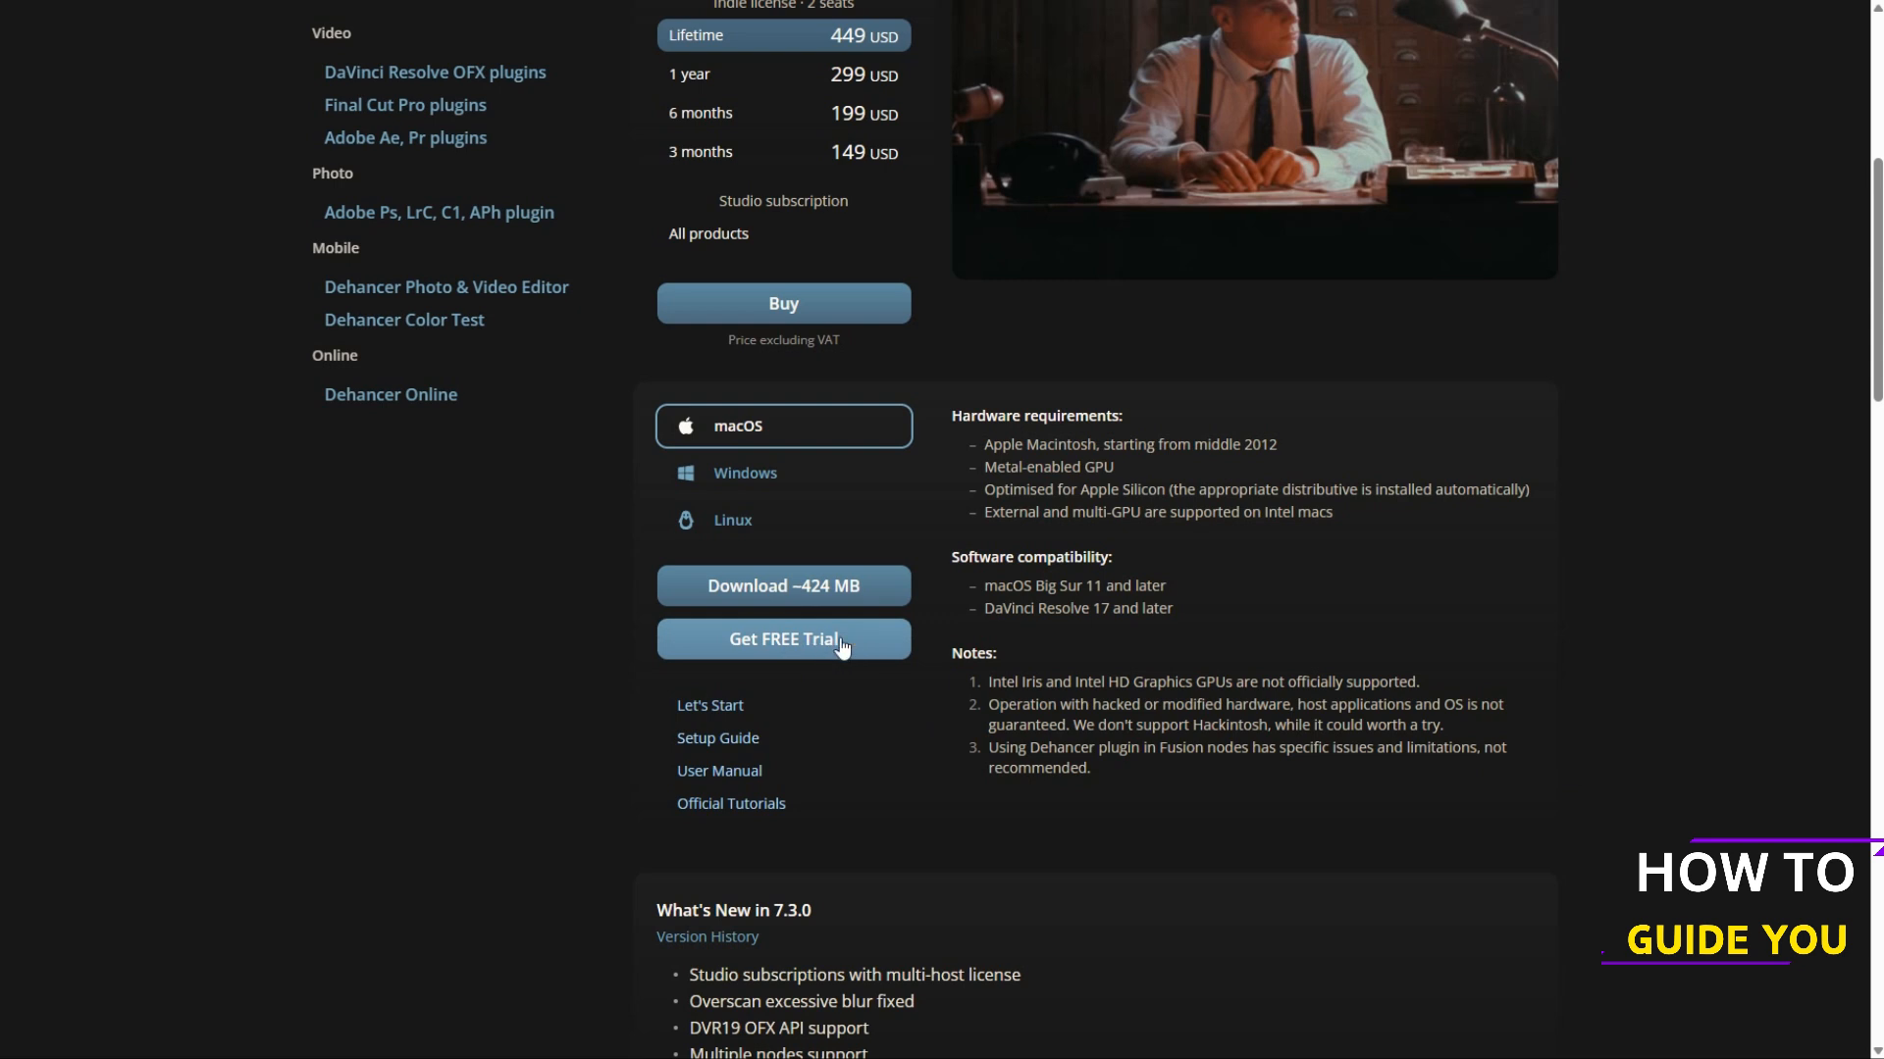
{"action": "left_click", "coordinate": [782, 471]}
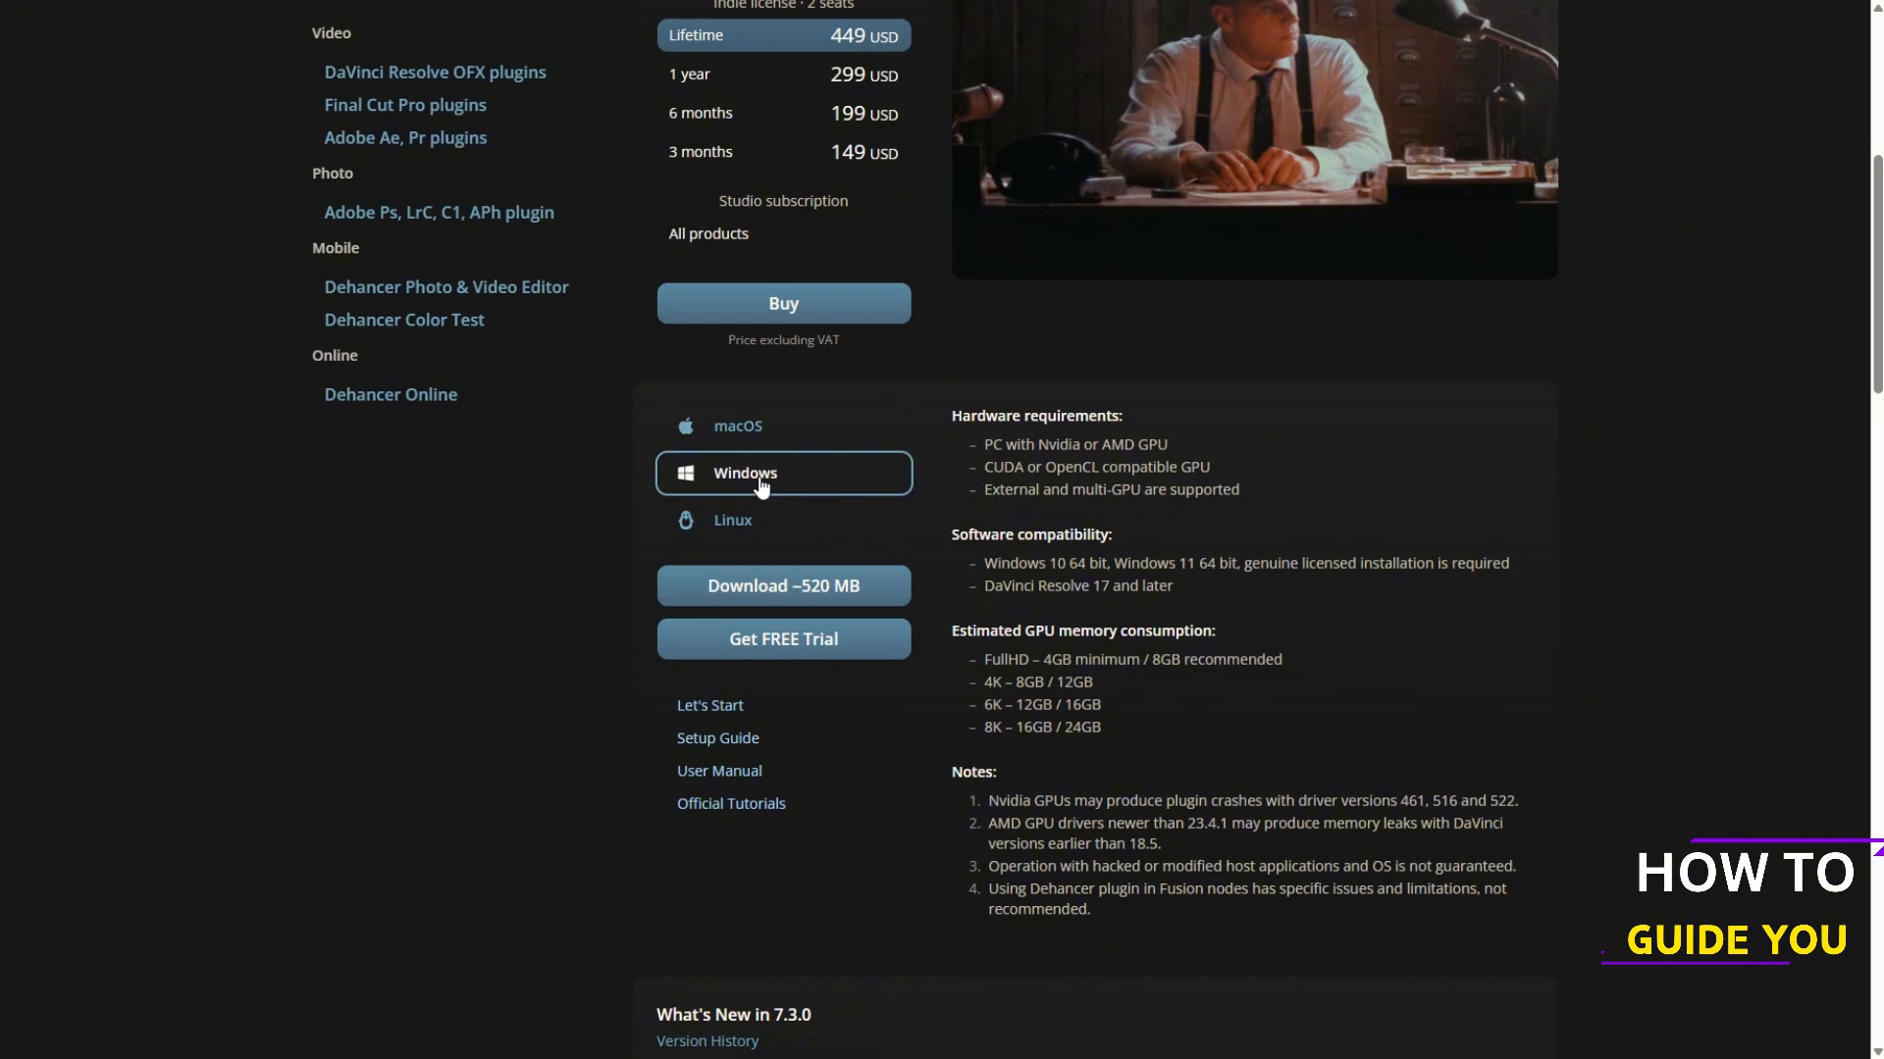
{"action": "mouse_move", "coordinate": [824, 654]}
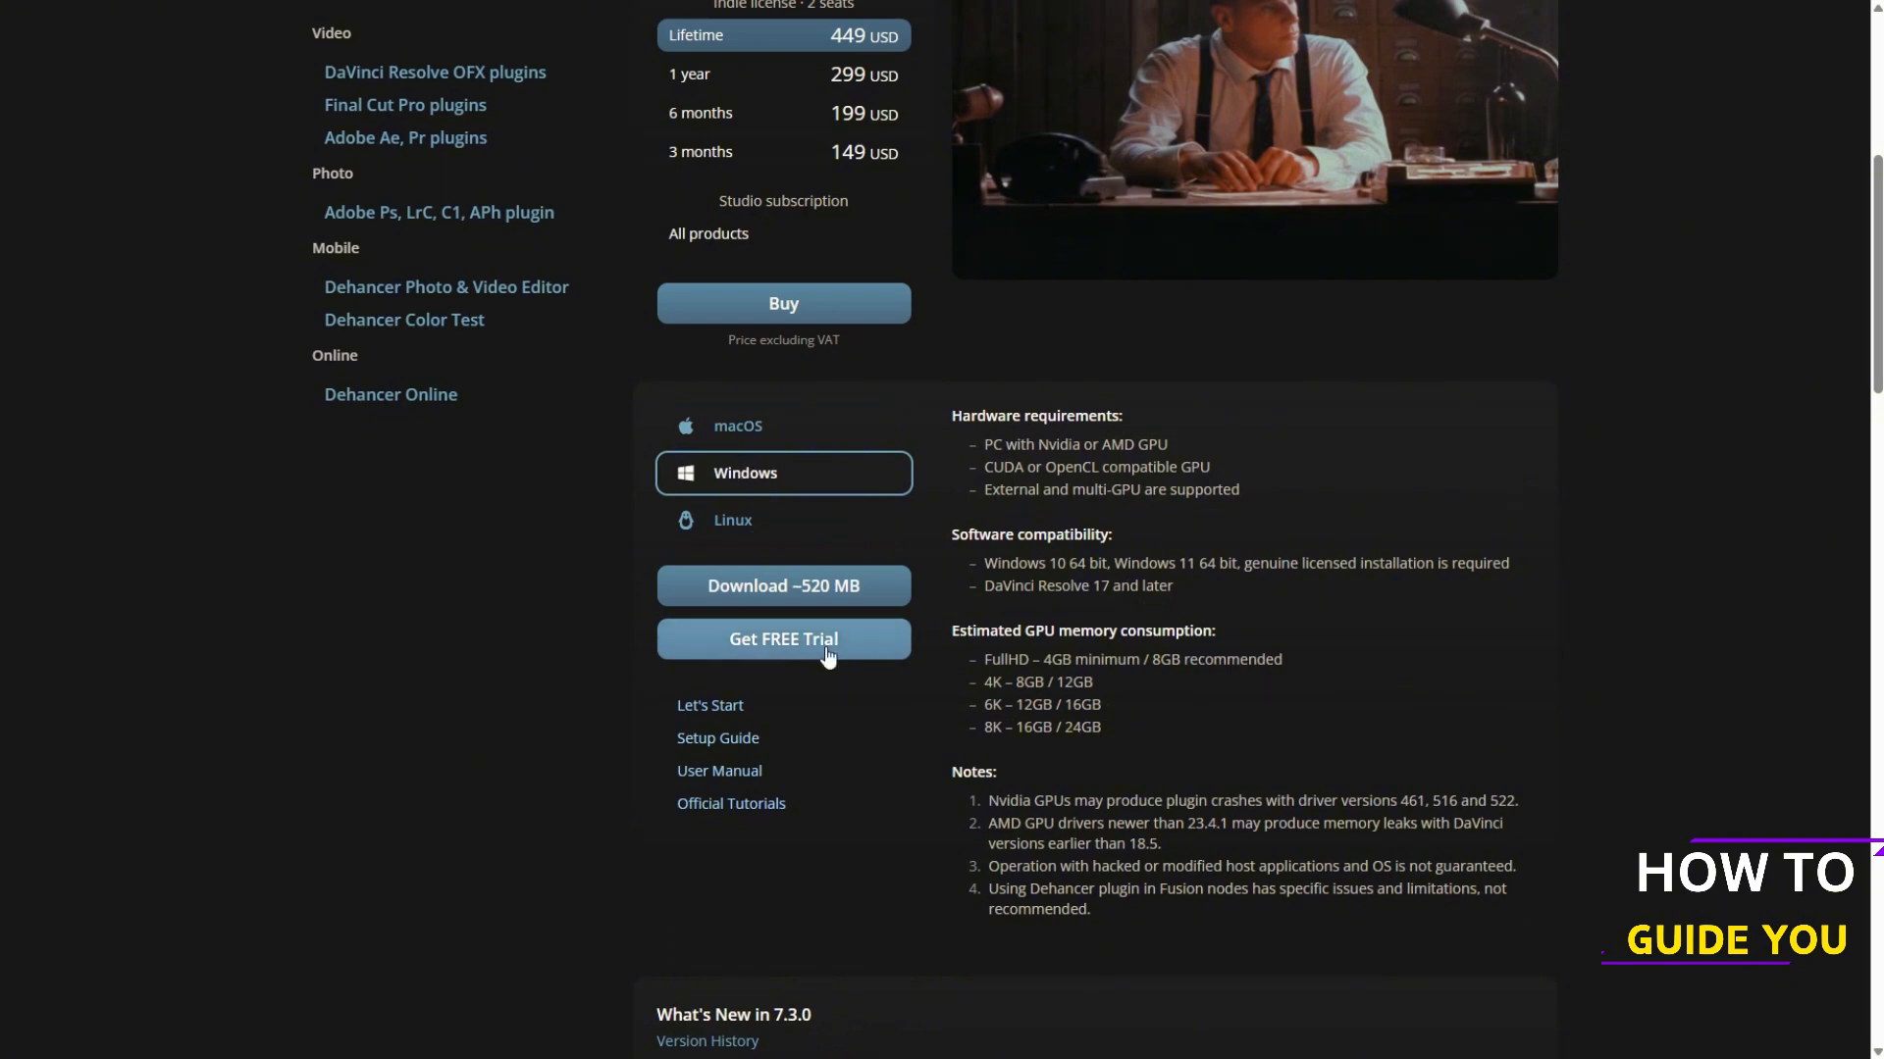
{"action": "left_click", "coordinate": [782, 637]}
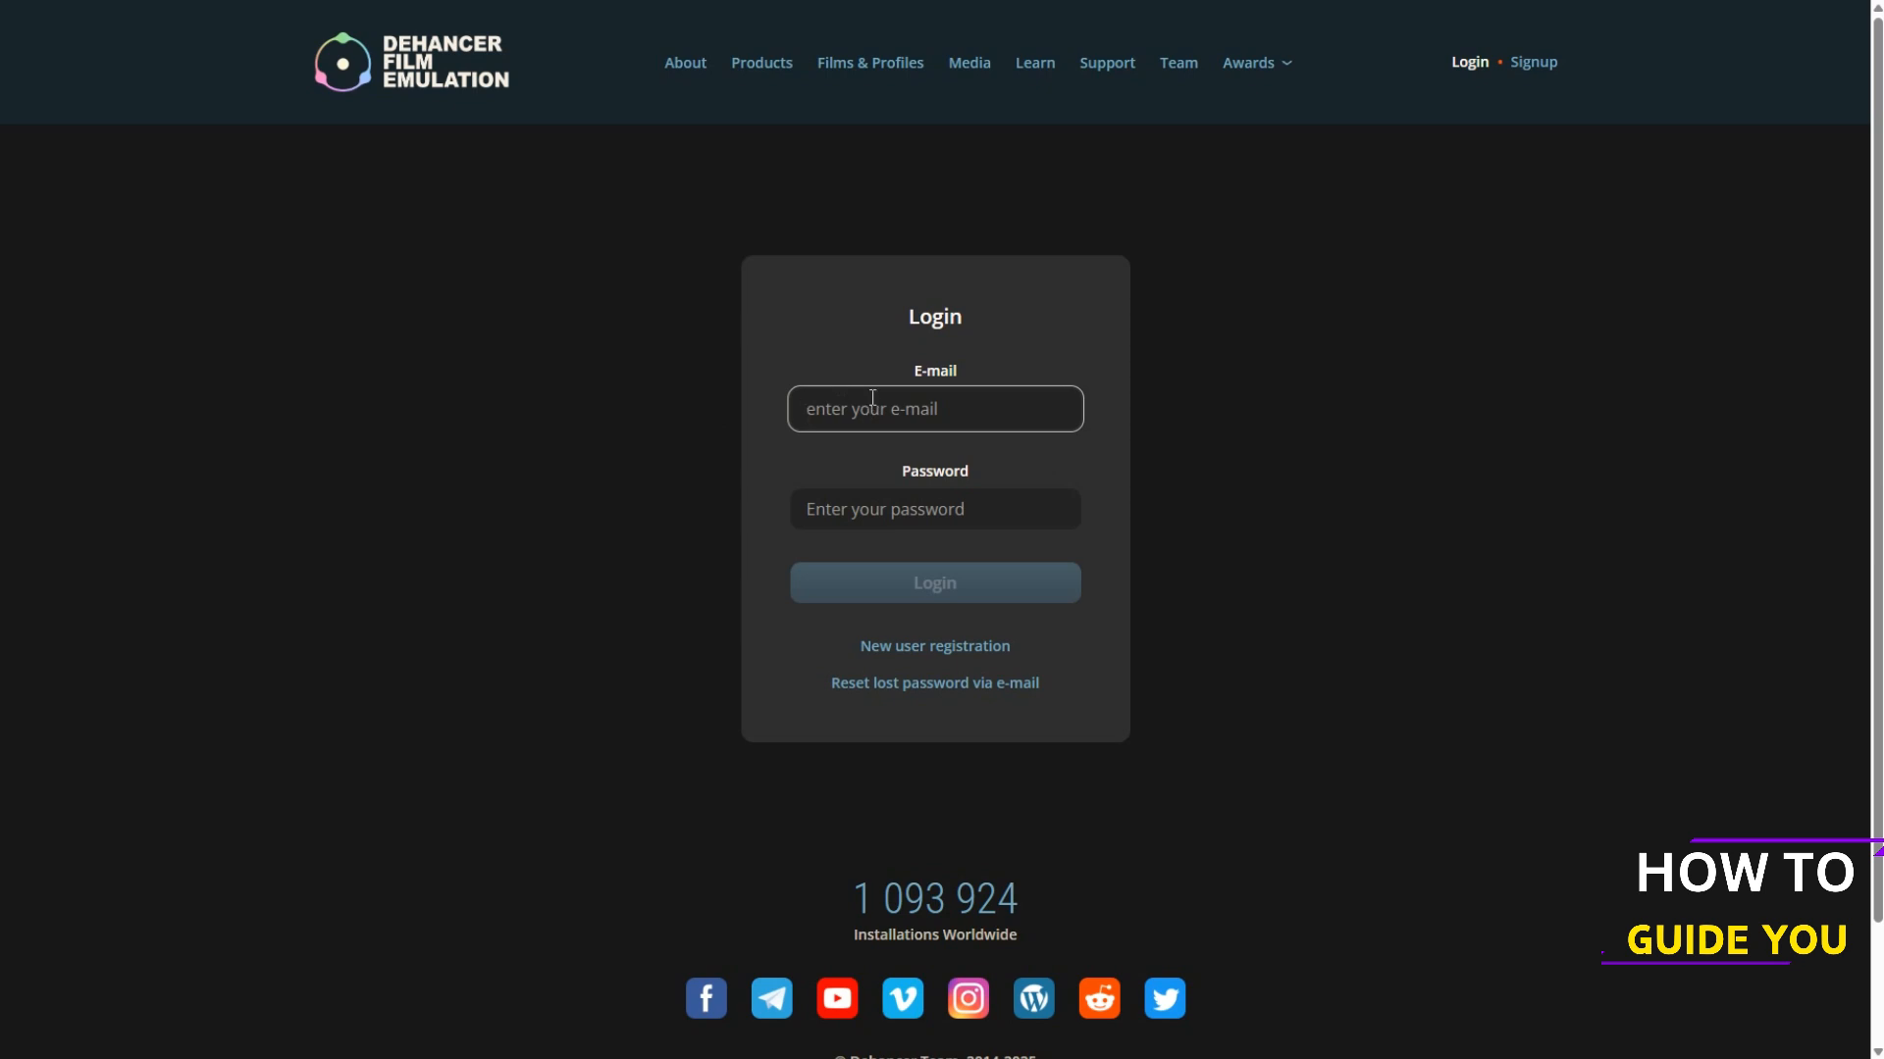
Step: Switch to new user registration and submit the new account's e-mail and password
{"action": "left_click", "coordinate": [935, 646]}
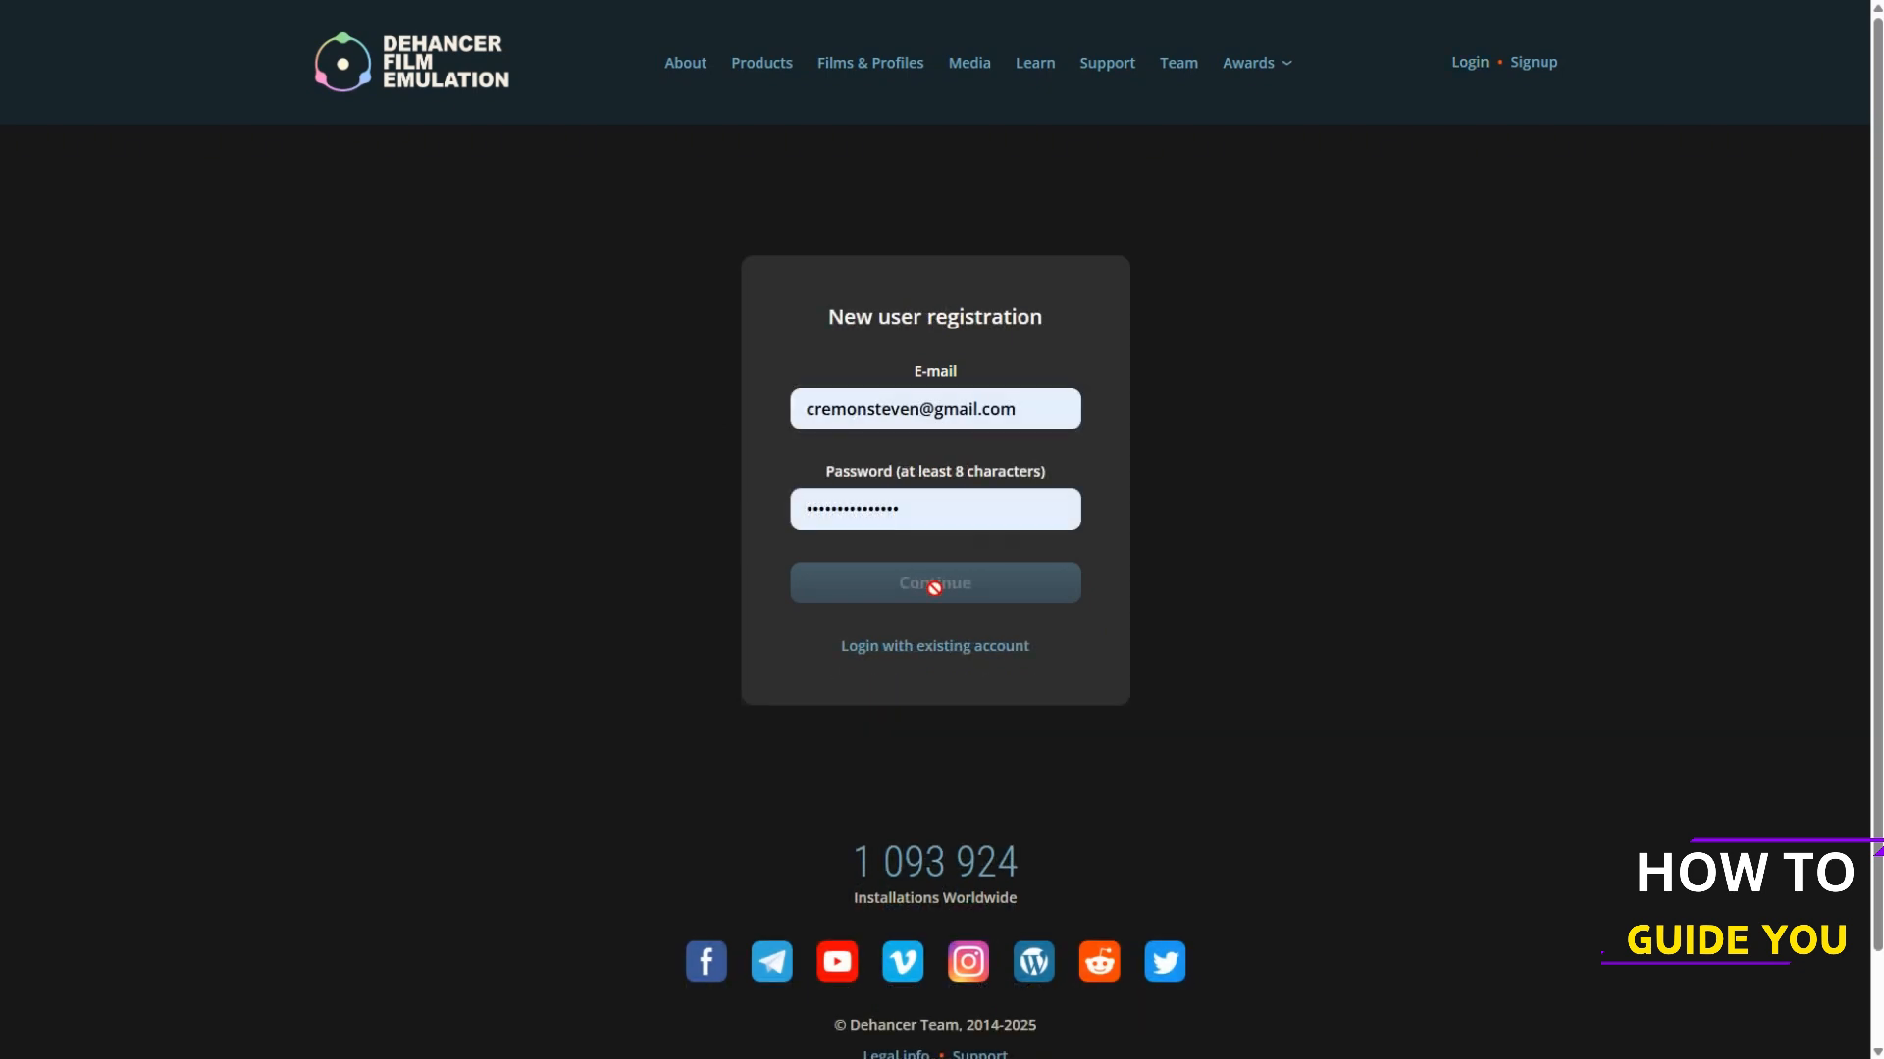
{"action": "left_click", "coordinate": [935, 583]}
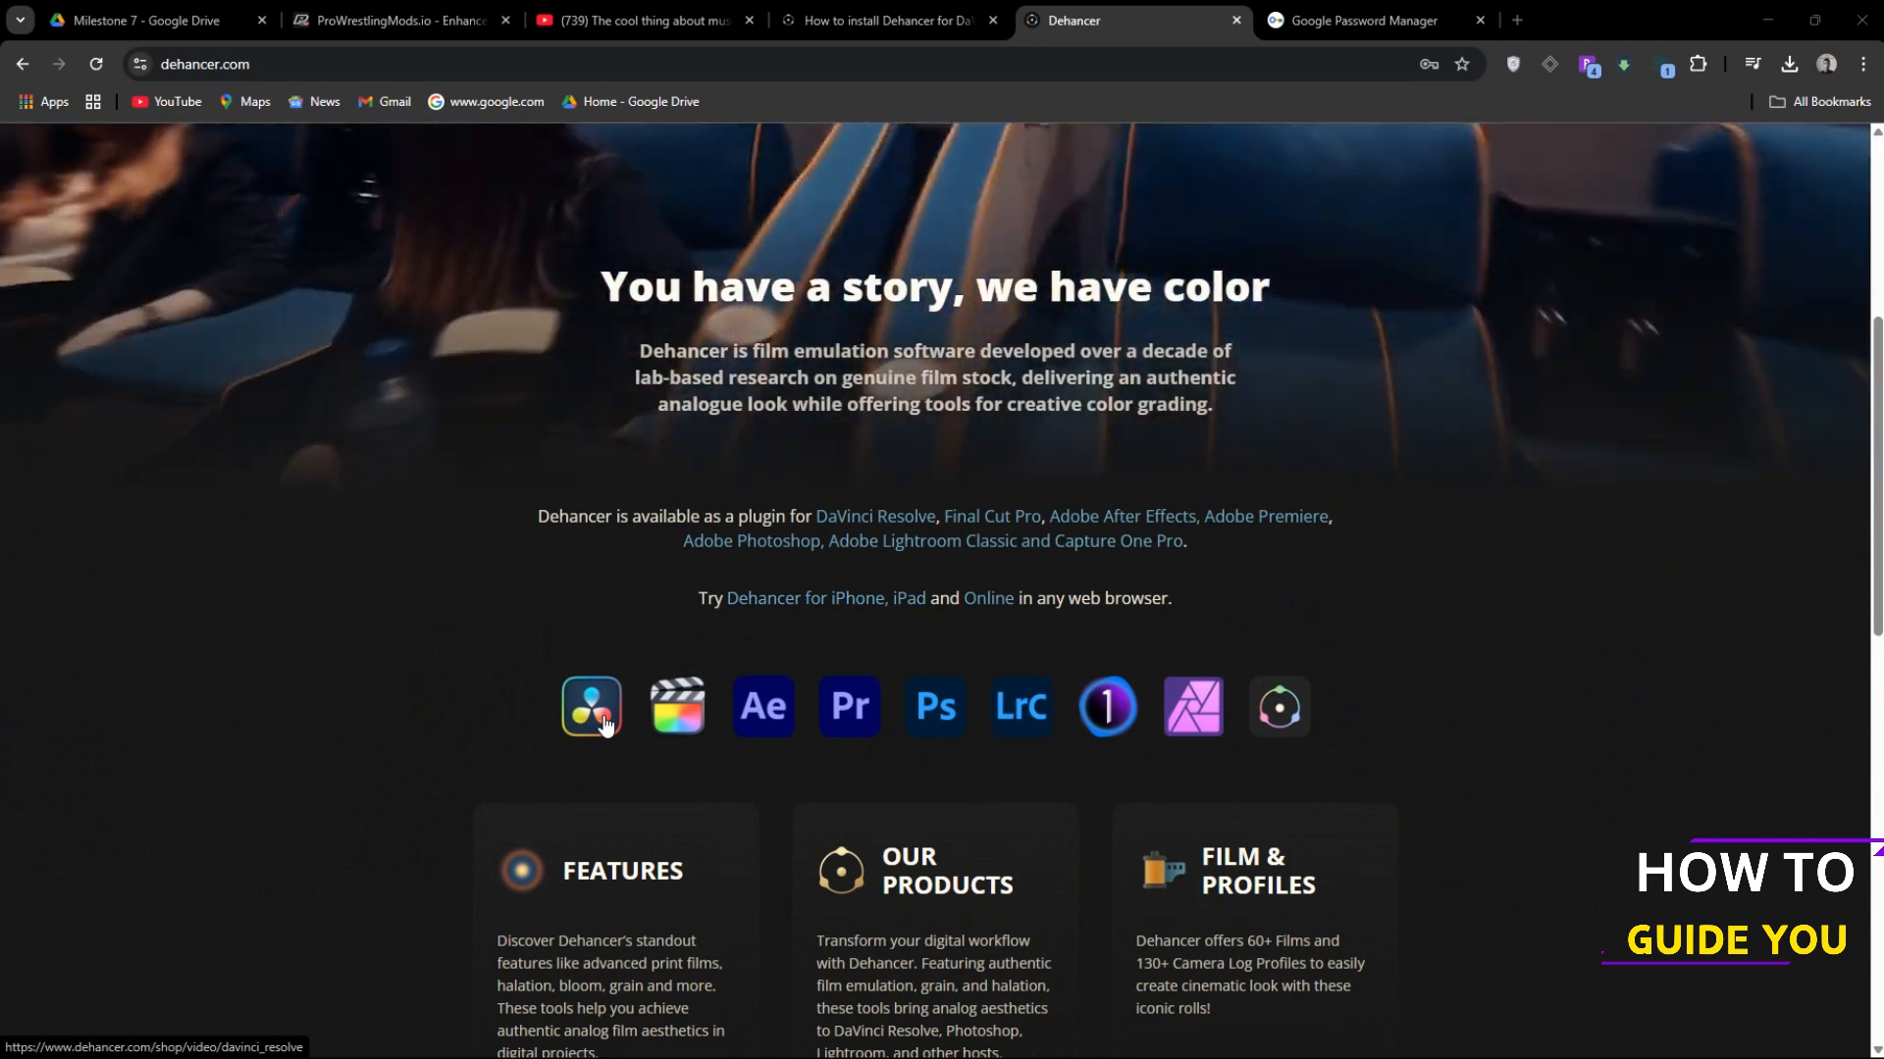
Step: From the DaVinci Resolve plugins page, download the ~307 MB Windows Dehancer Lite installer
{"action": "left_click", "coordinate": [589, 706]}
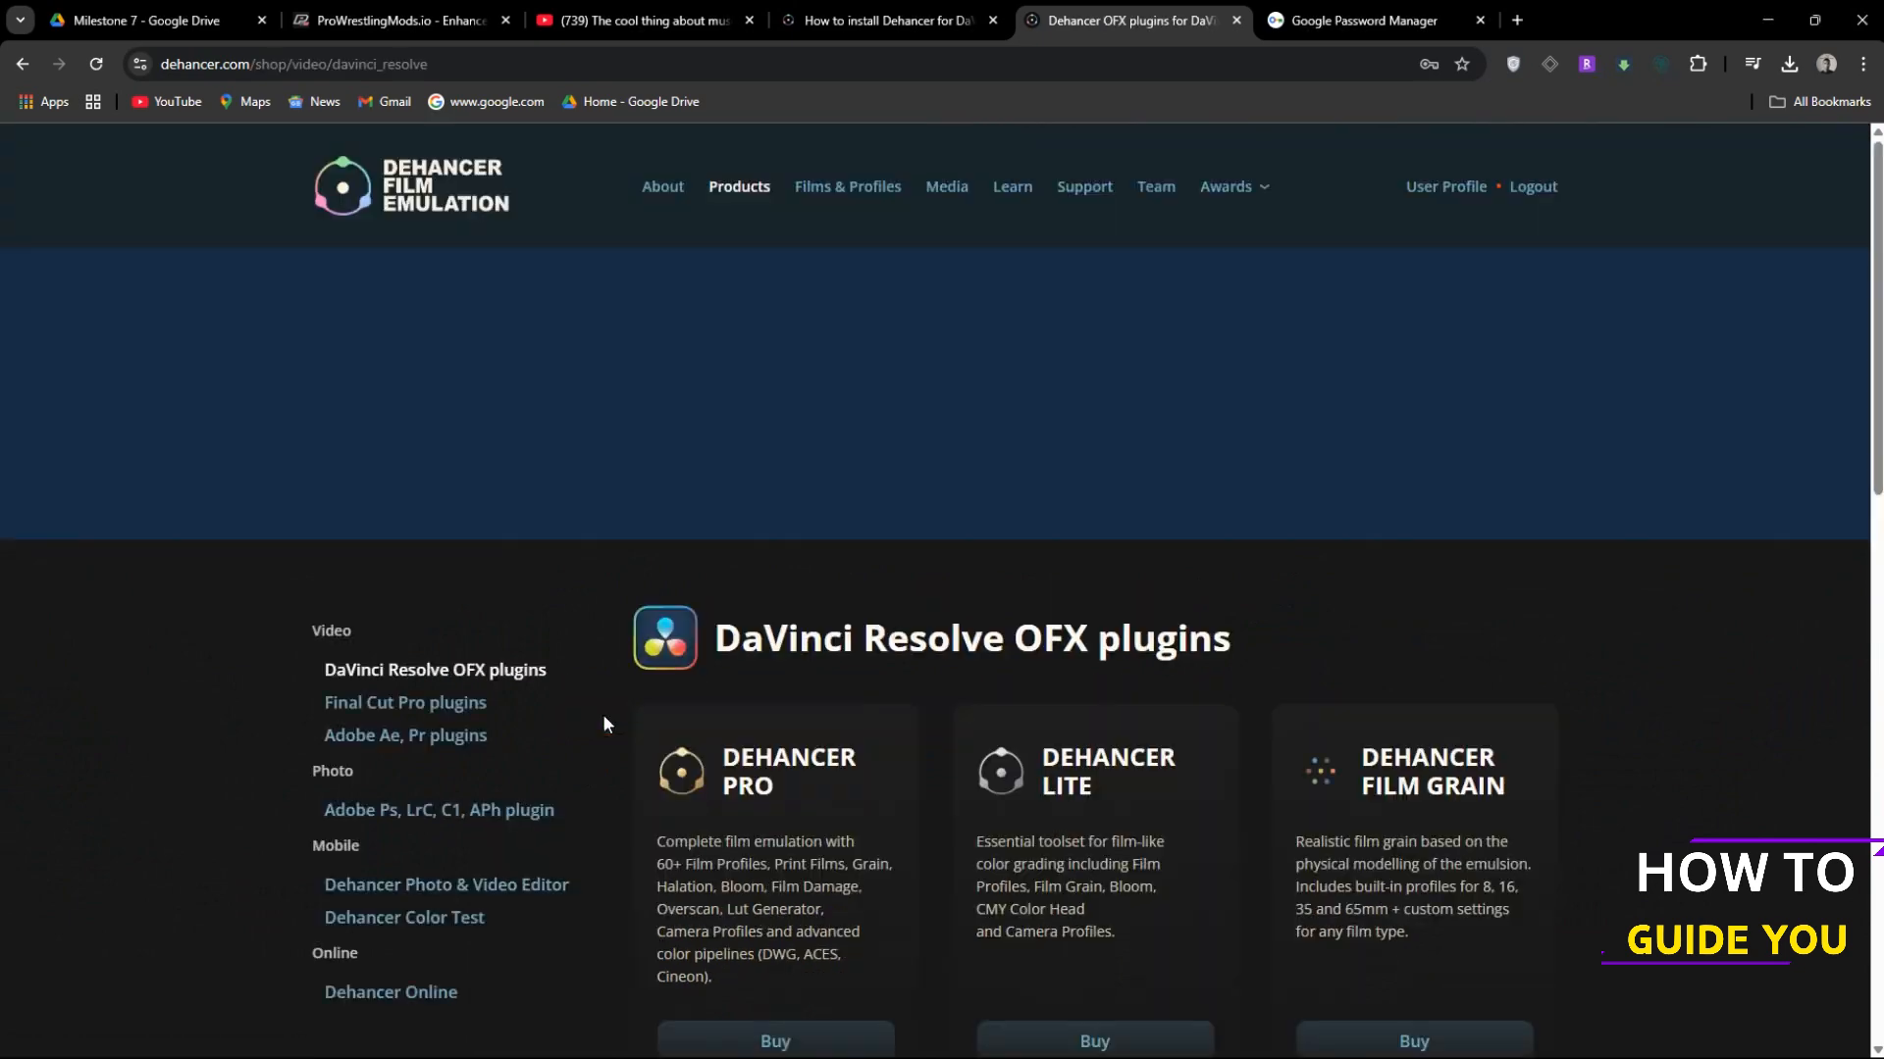
{"action": "scroll", "scroll_direction": "down", "scroll_amount": 3}
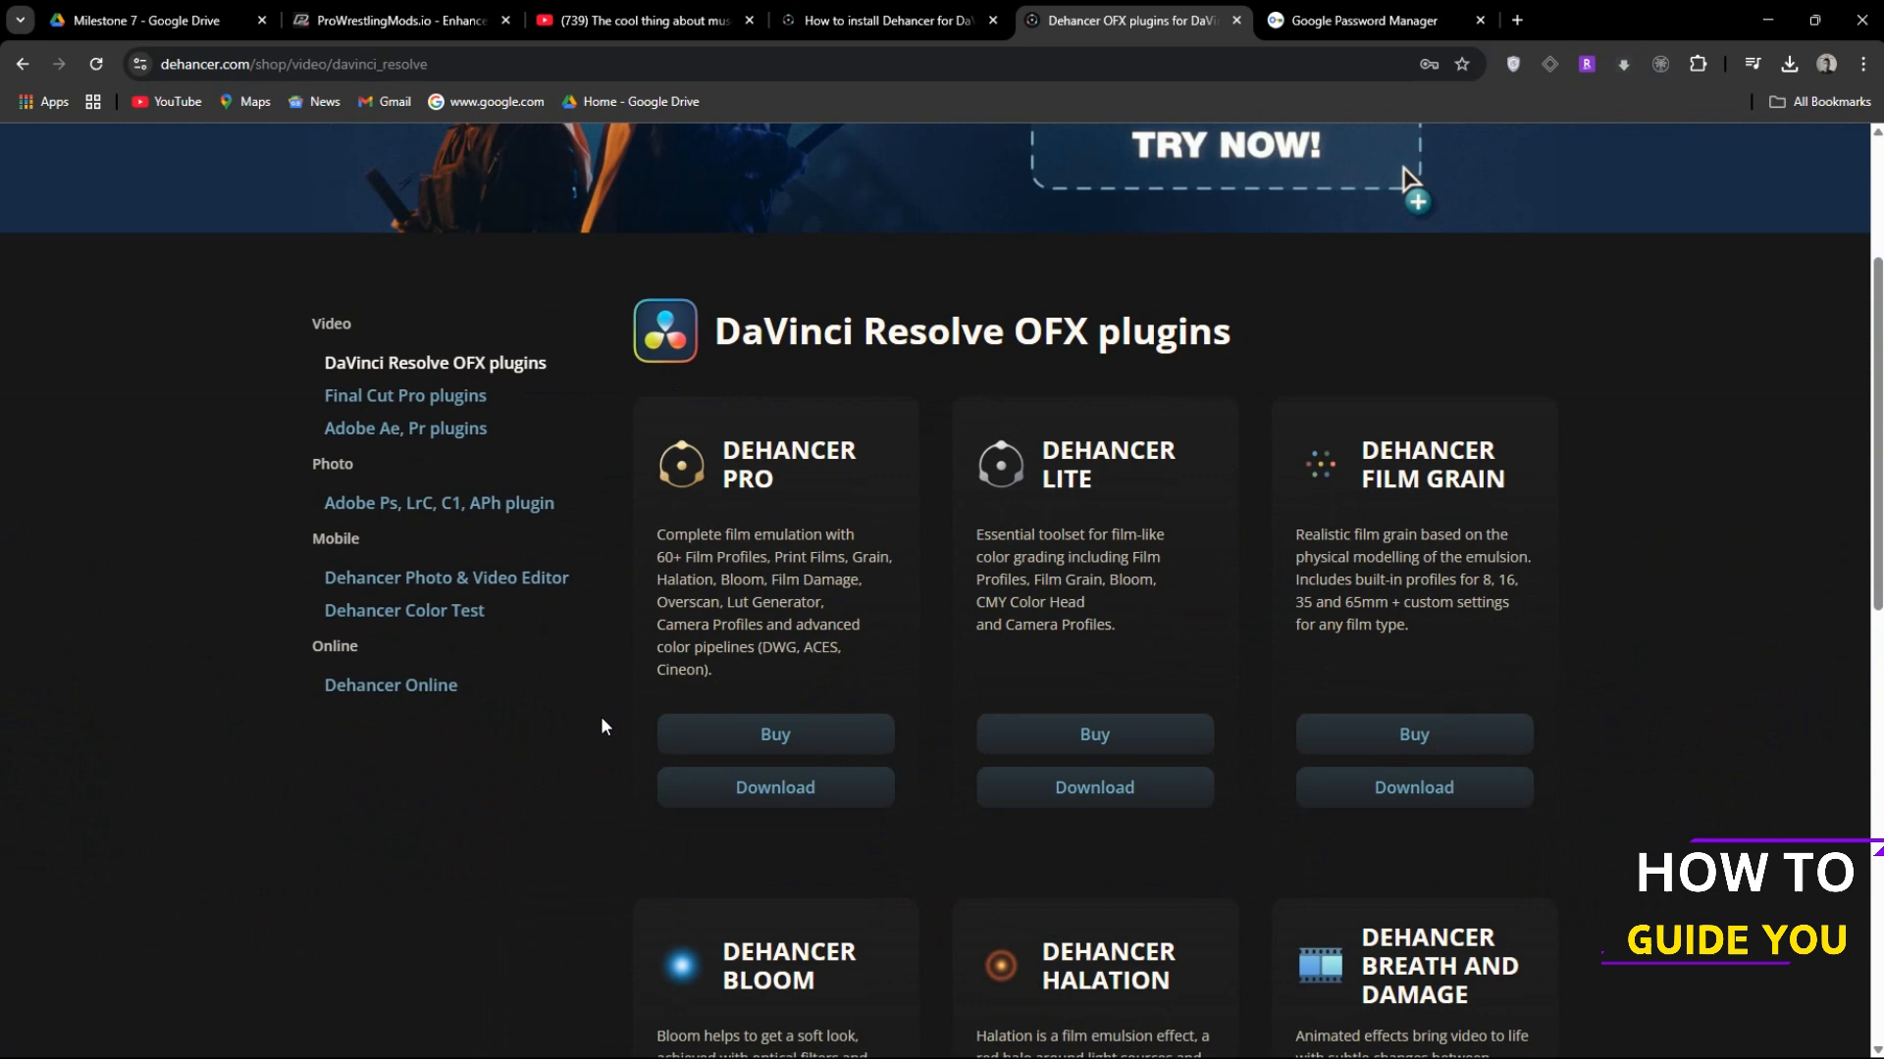
{"action": "mouse_move", "coordinate": [1182, 595]}
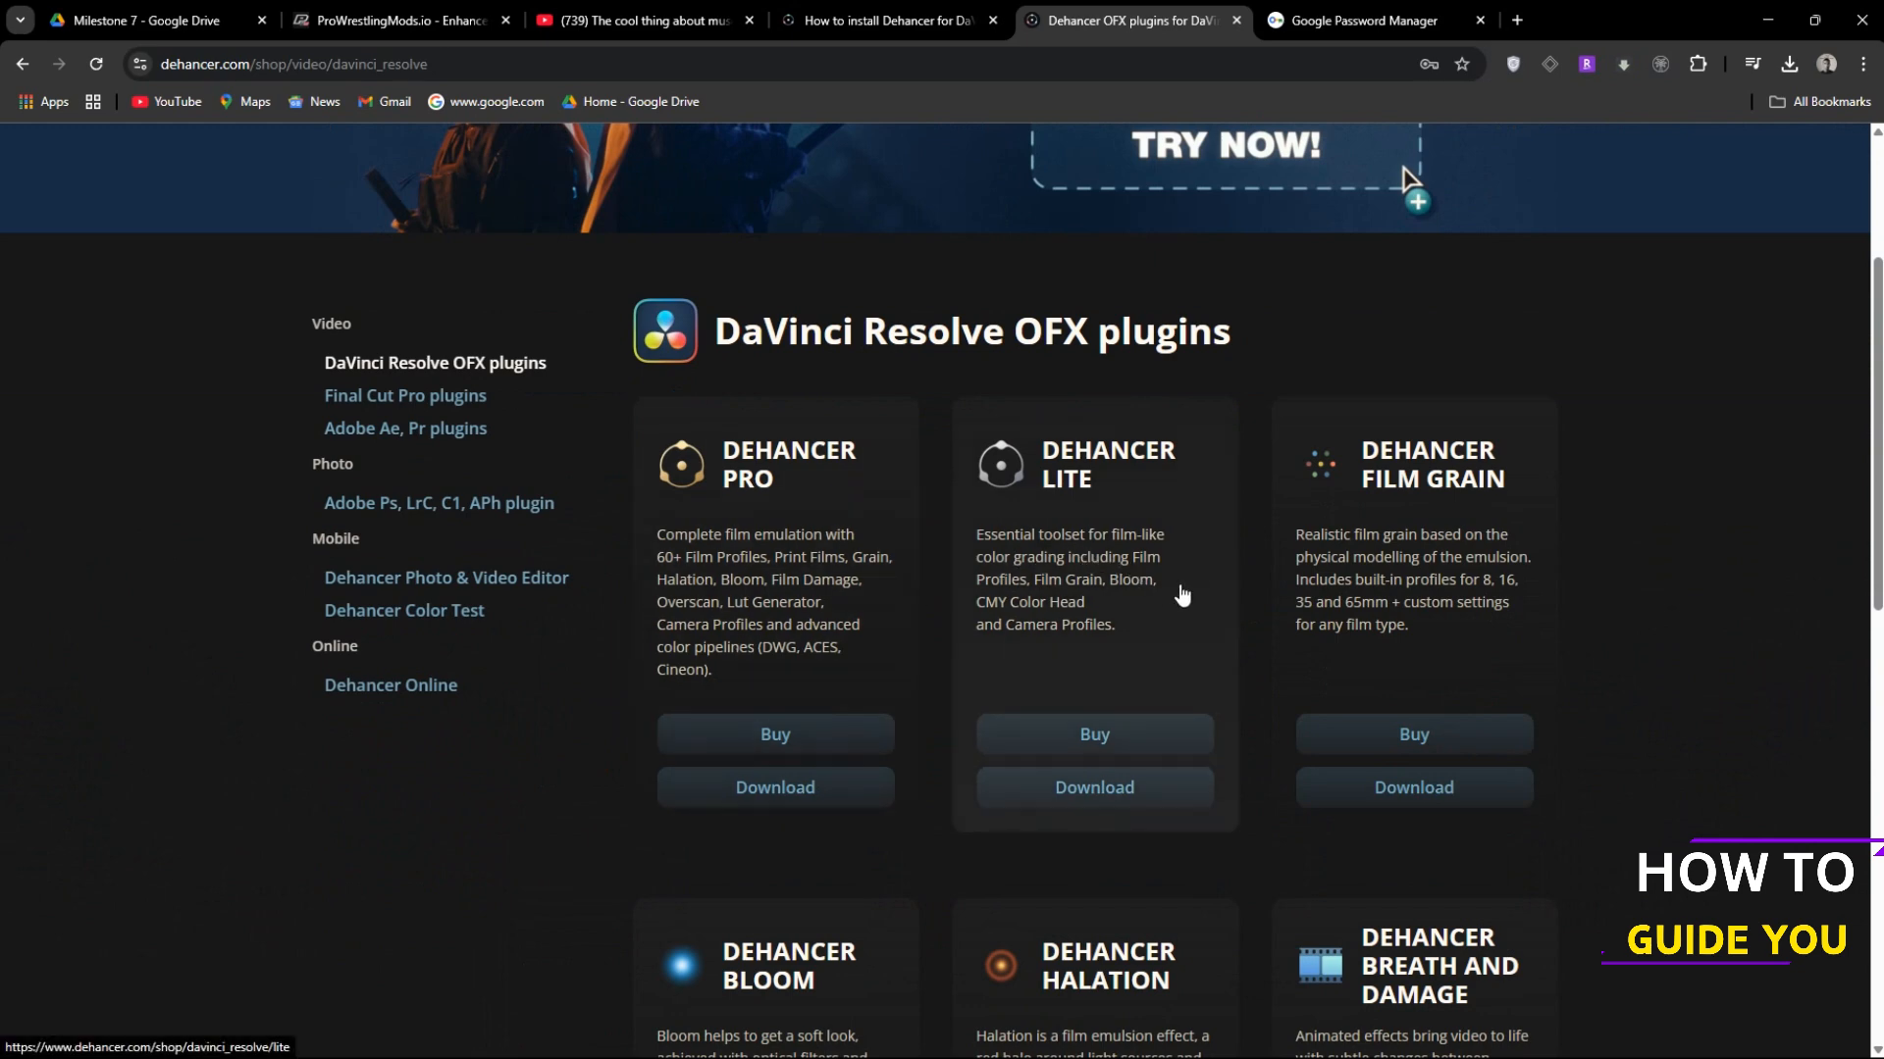
{"action": "left_click", "coordinate": [1092, 787]}
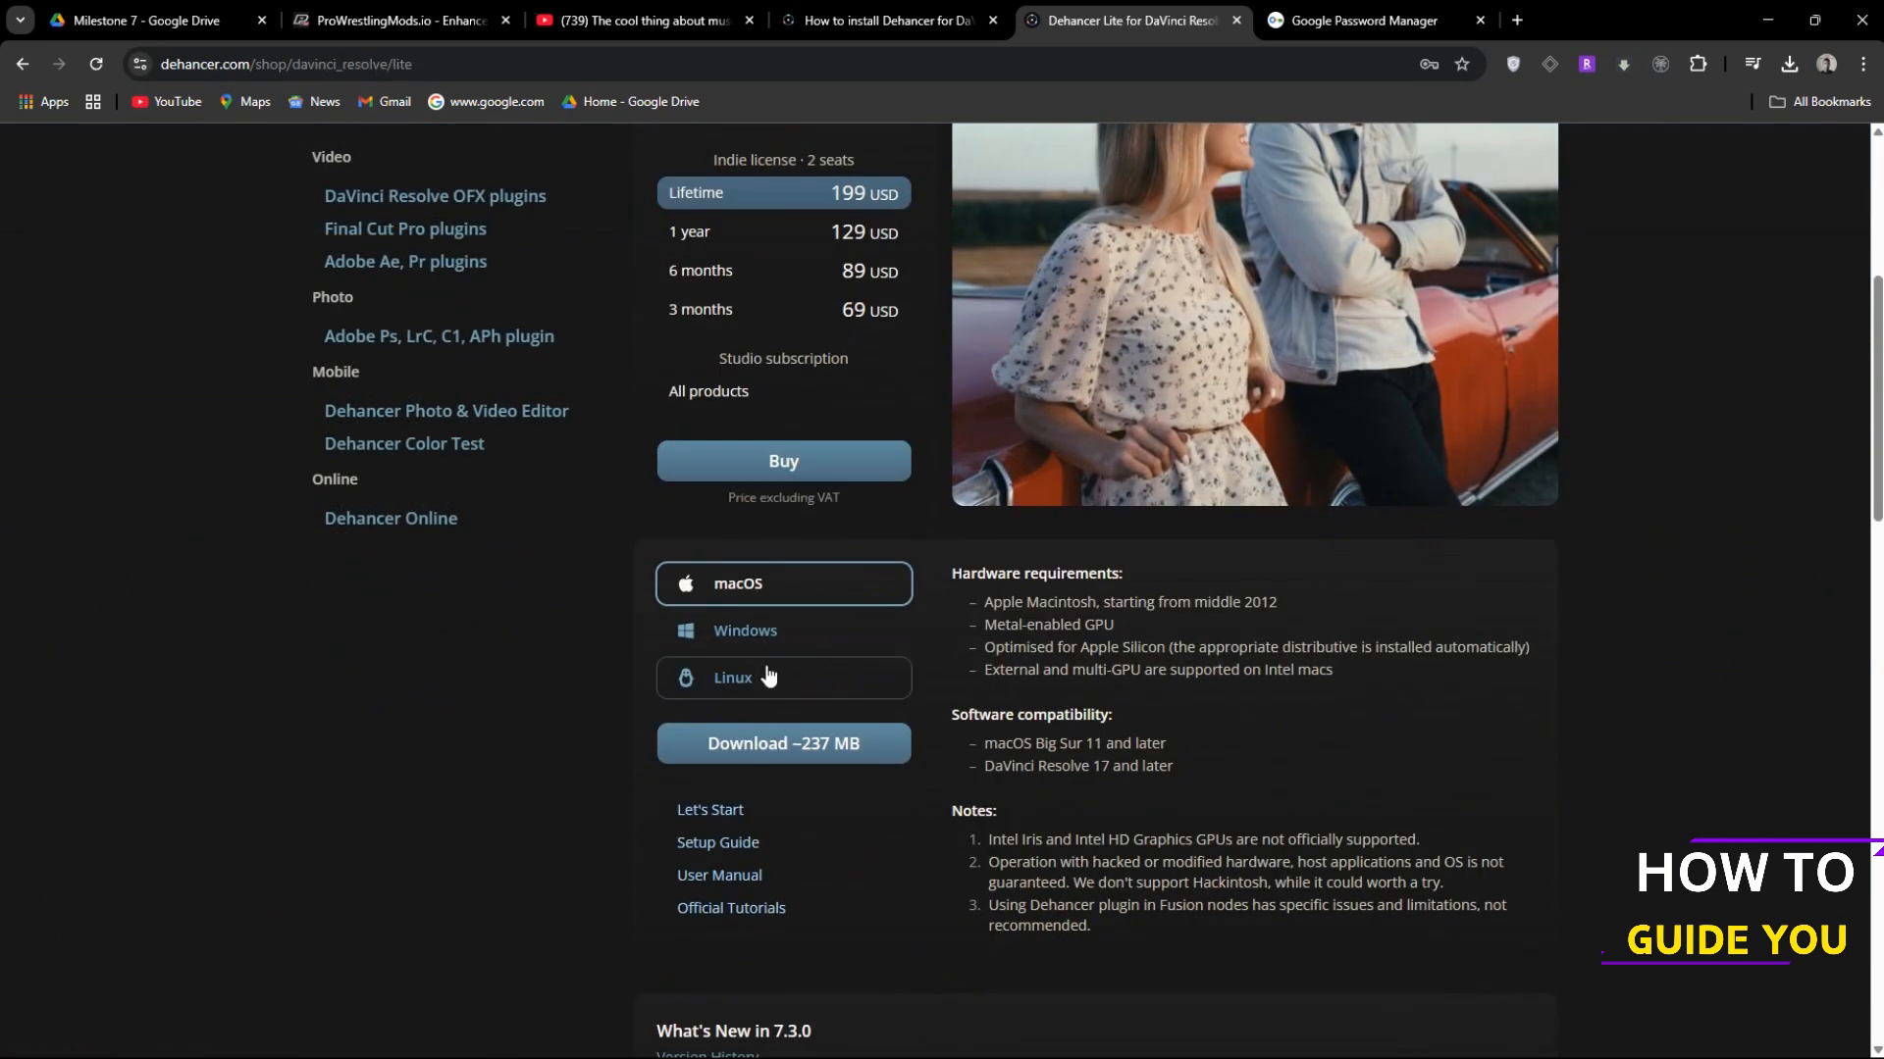
{"action": "left_click", "coordinate": [782, 631]}
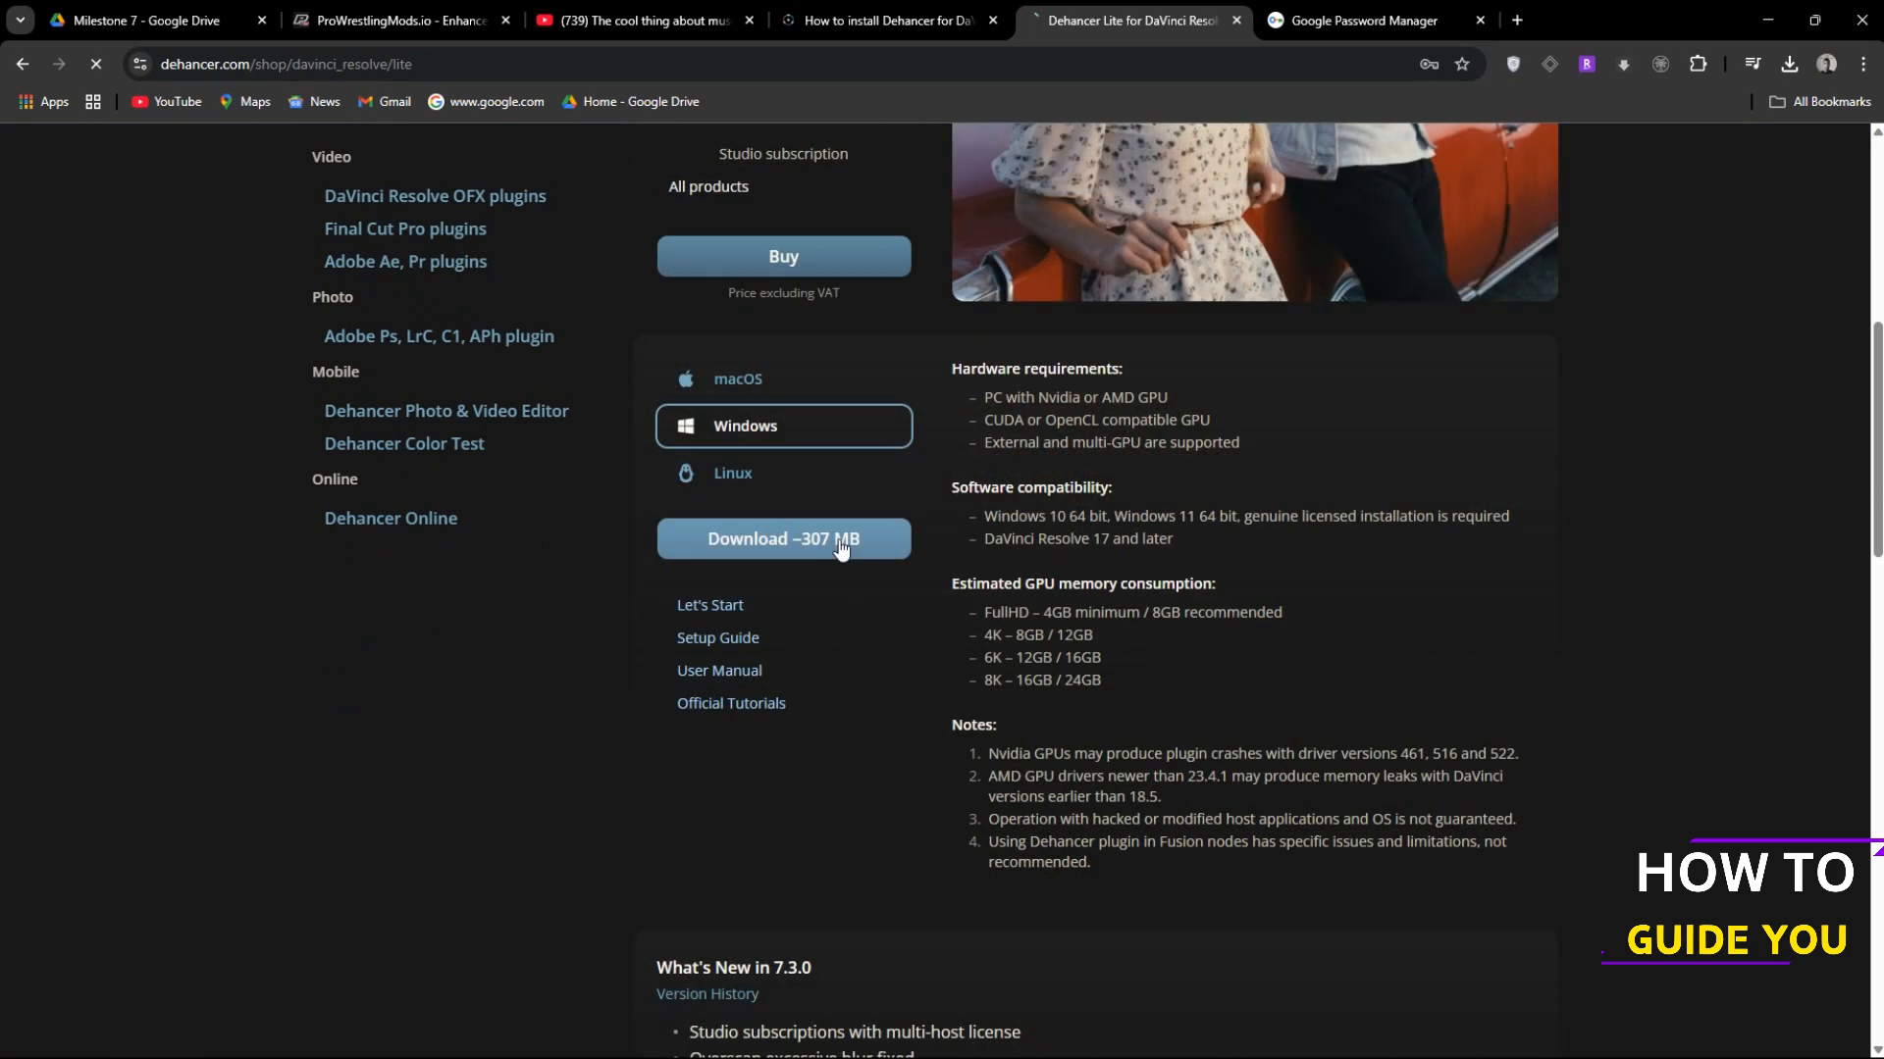
{"action": "left_click", "coordinate": [782, 539]}
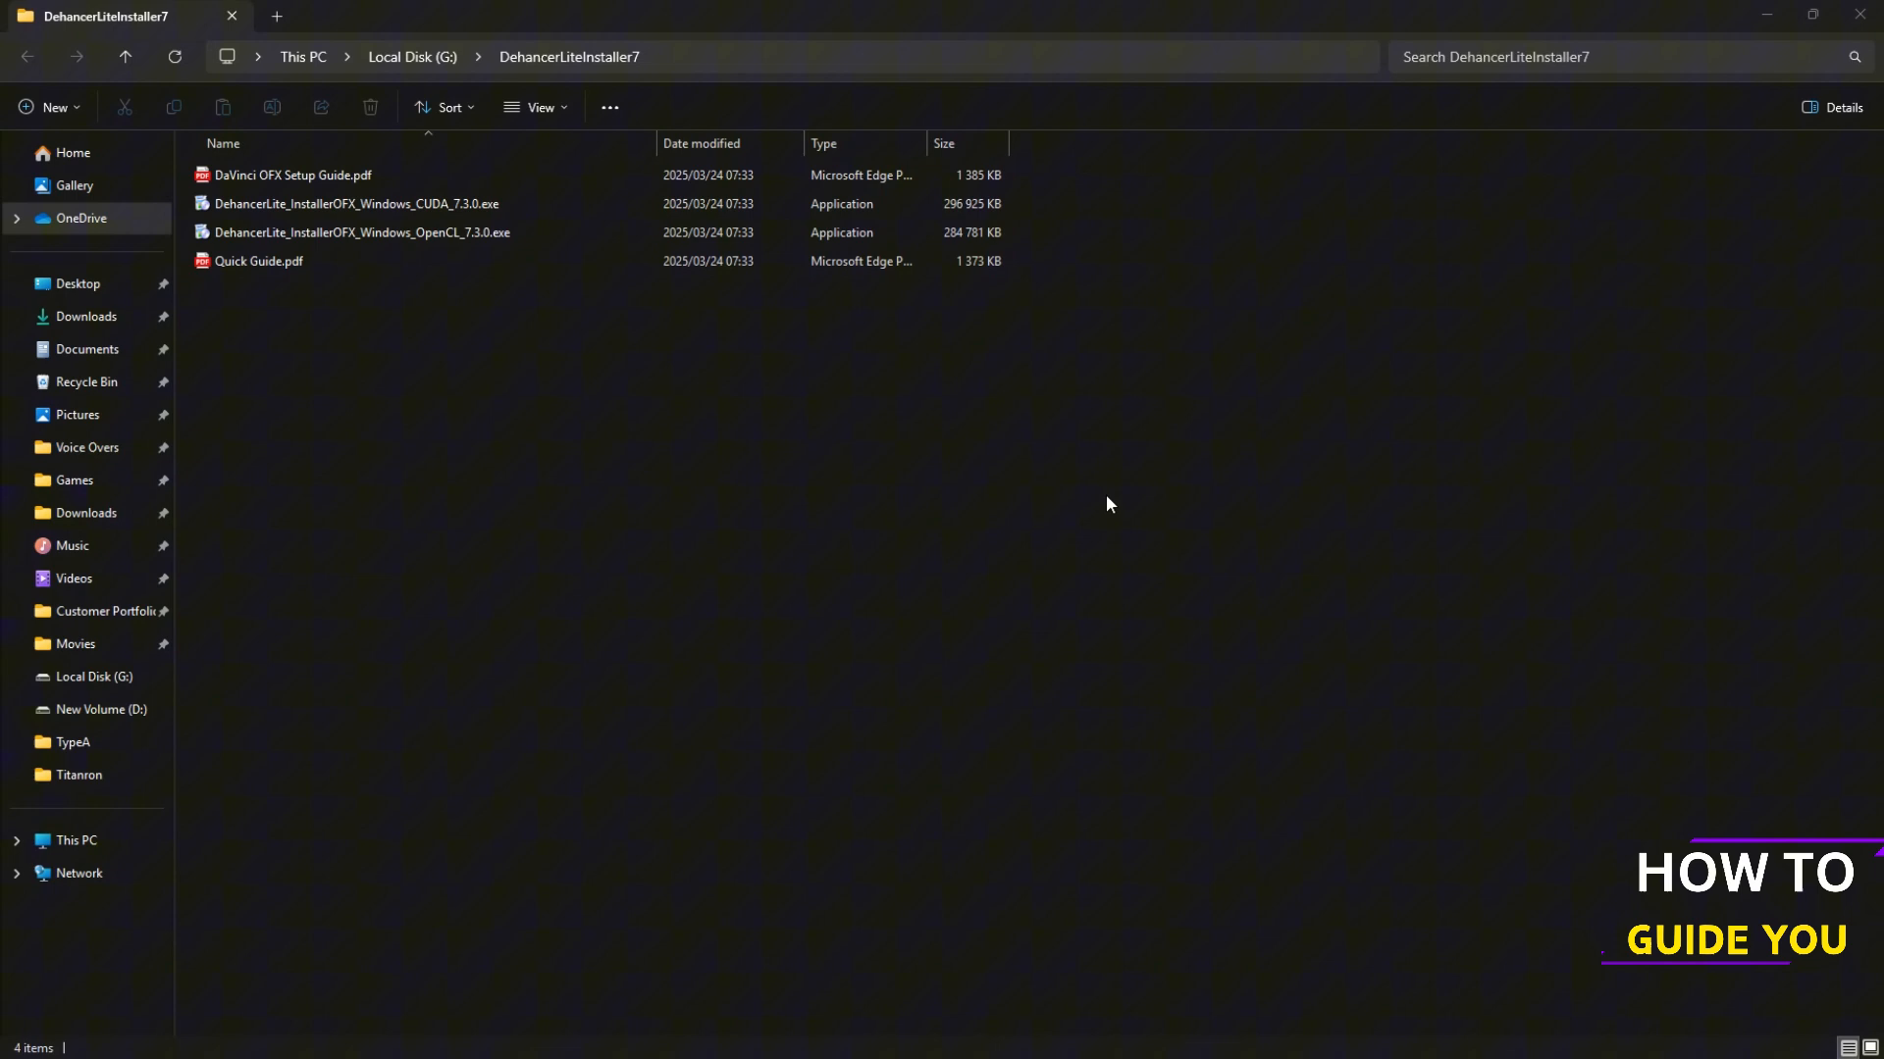
{"action": "mouse_move", "coordinate": [671, 503]}
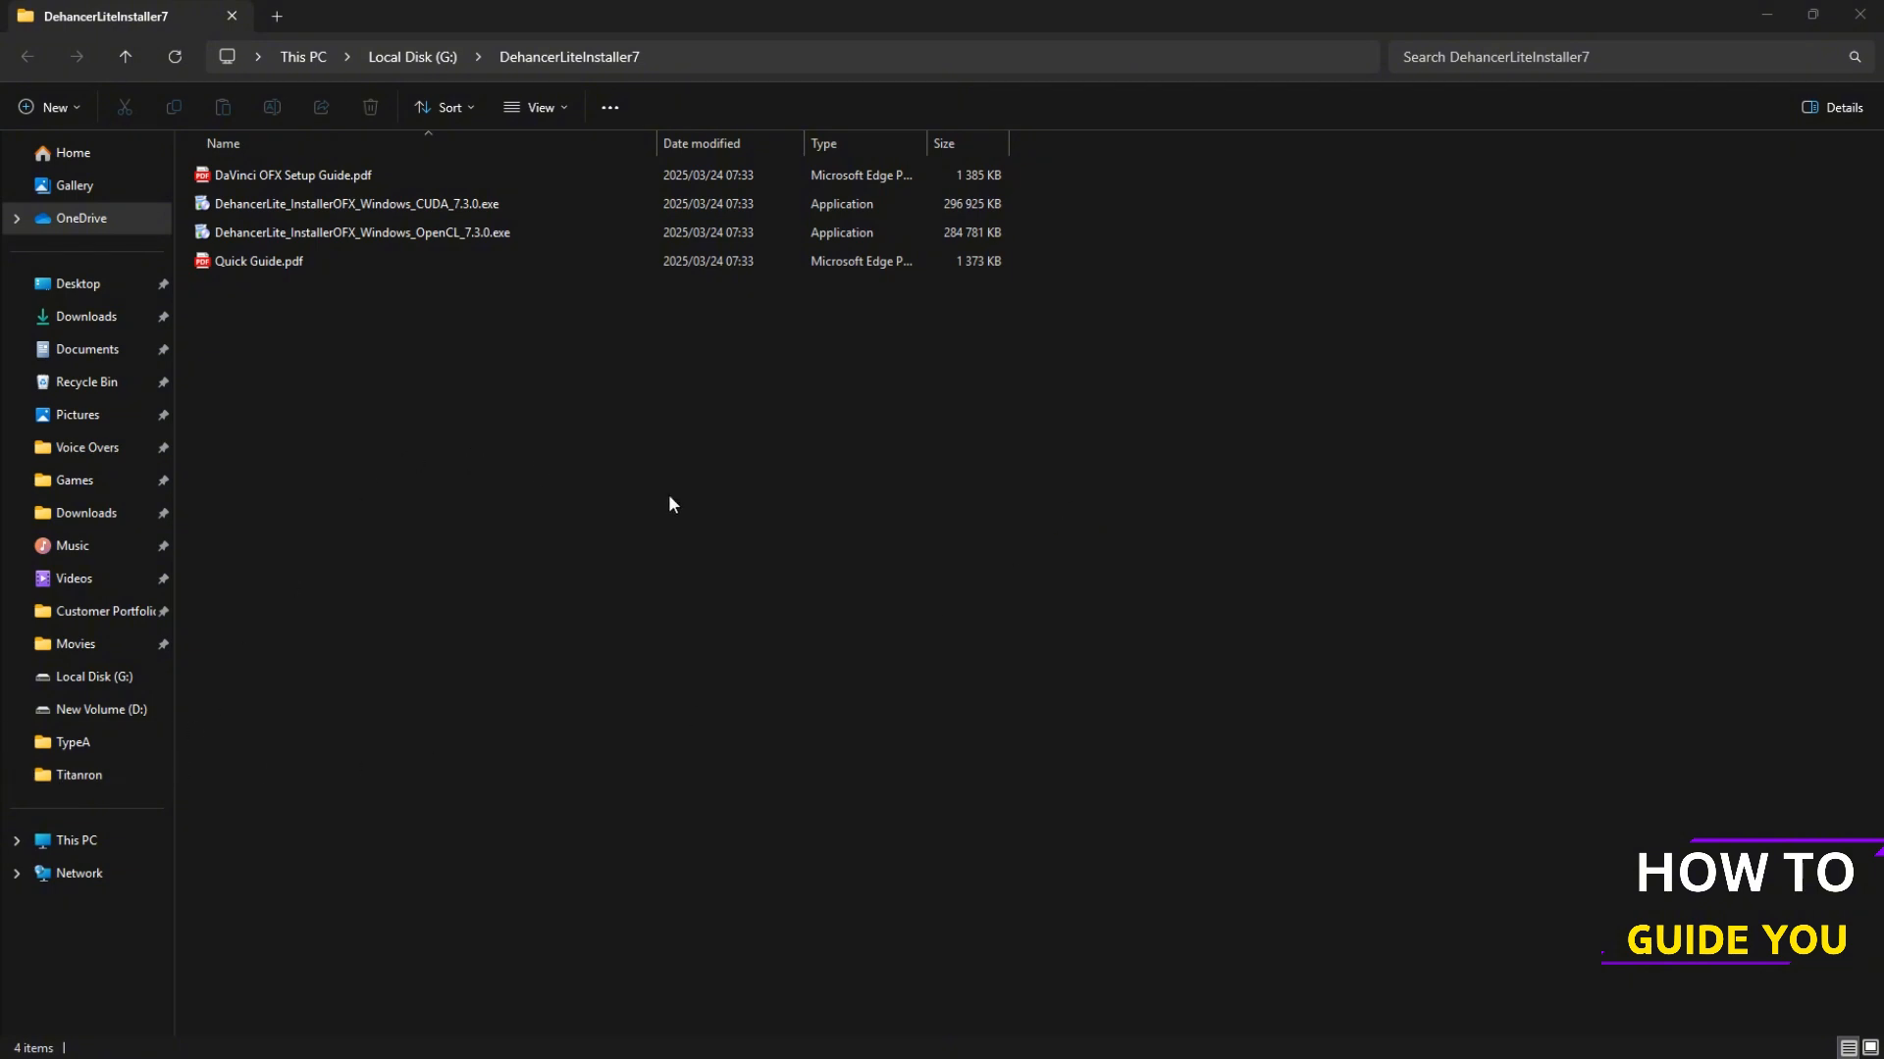
{"action": "mouse_move", "coordinate": [791, 523]}
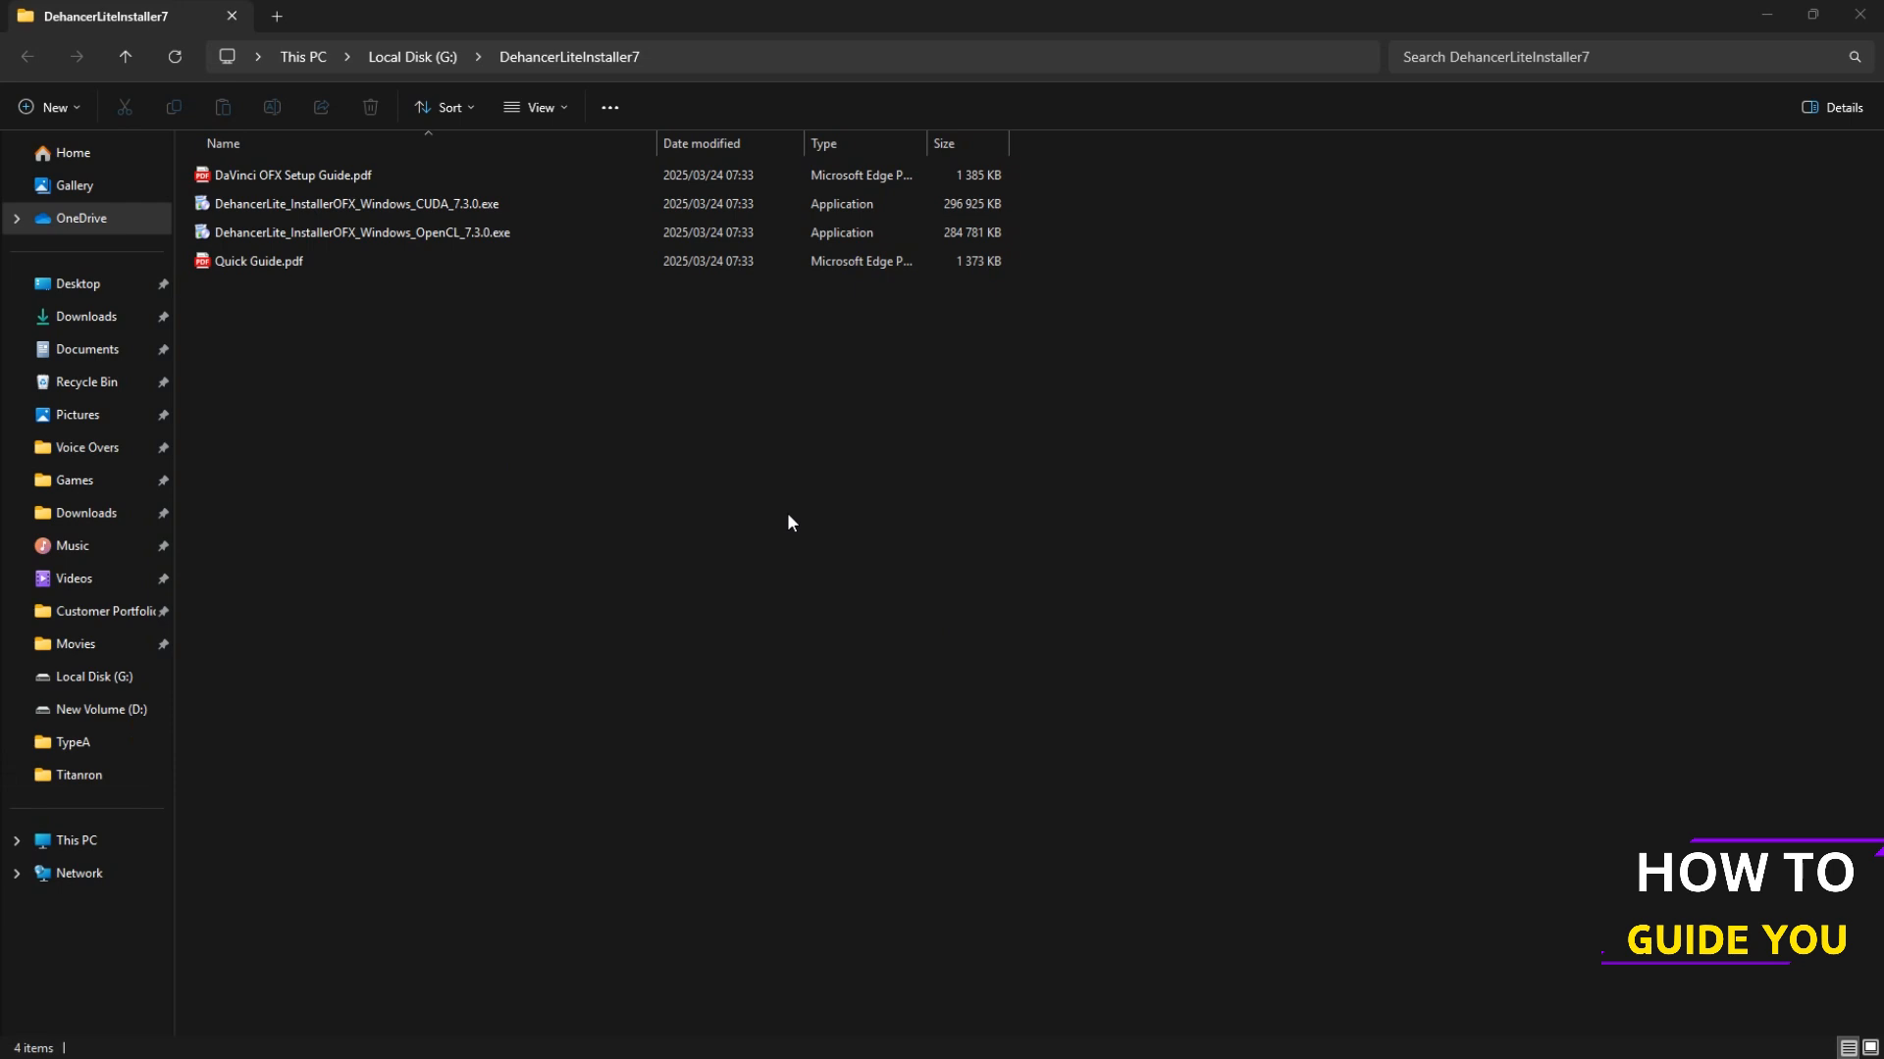
Step: Run DehancerLite_InstallerOFX_Windows_CUDA_7.3.0.exe from the DehancerLiteInstaller7 folder
{"action": "left_click", "coordinate": [353, 203]}
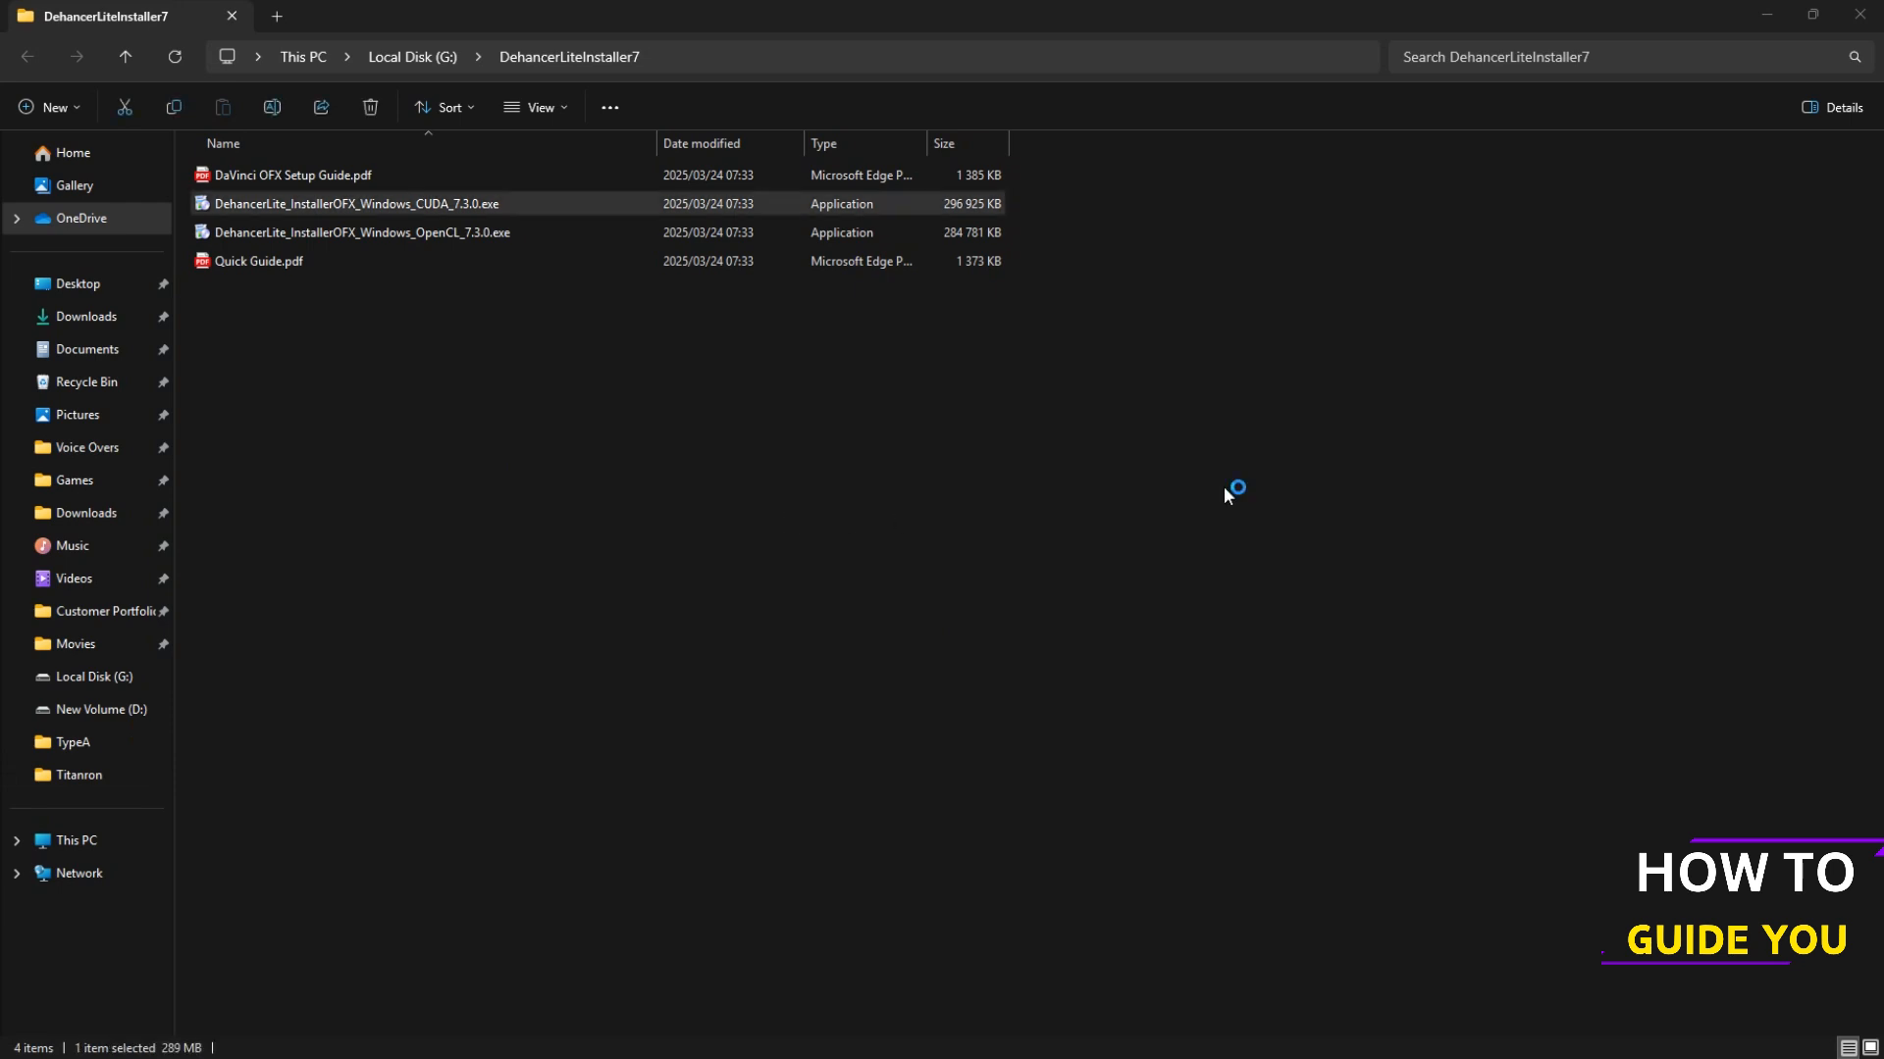
{"action": "double_click", "coordinate": [354, 203]}
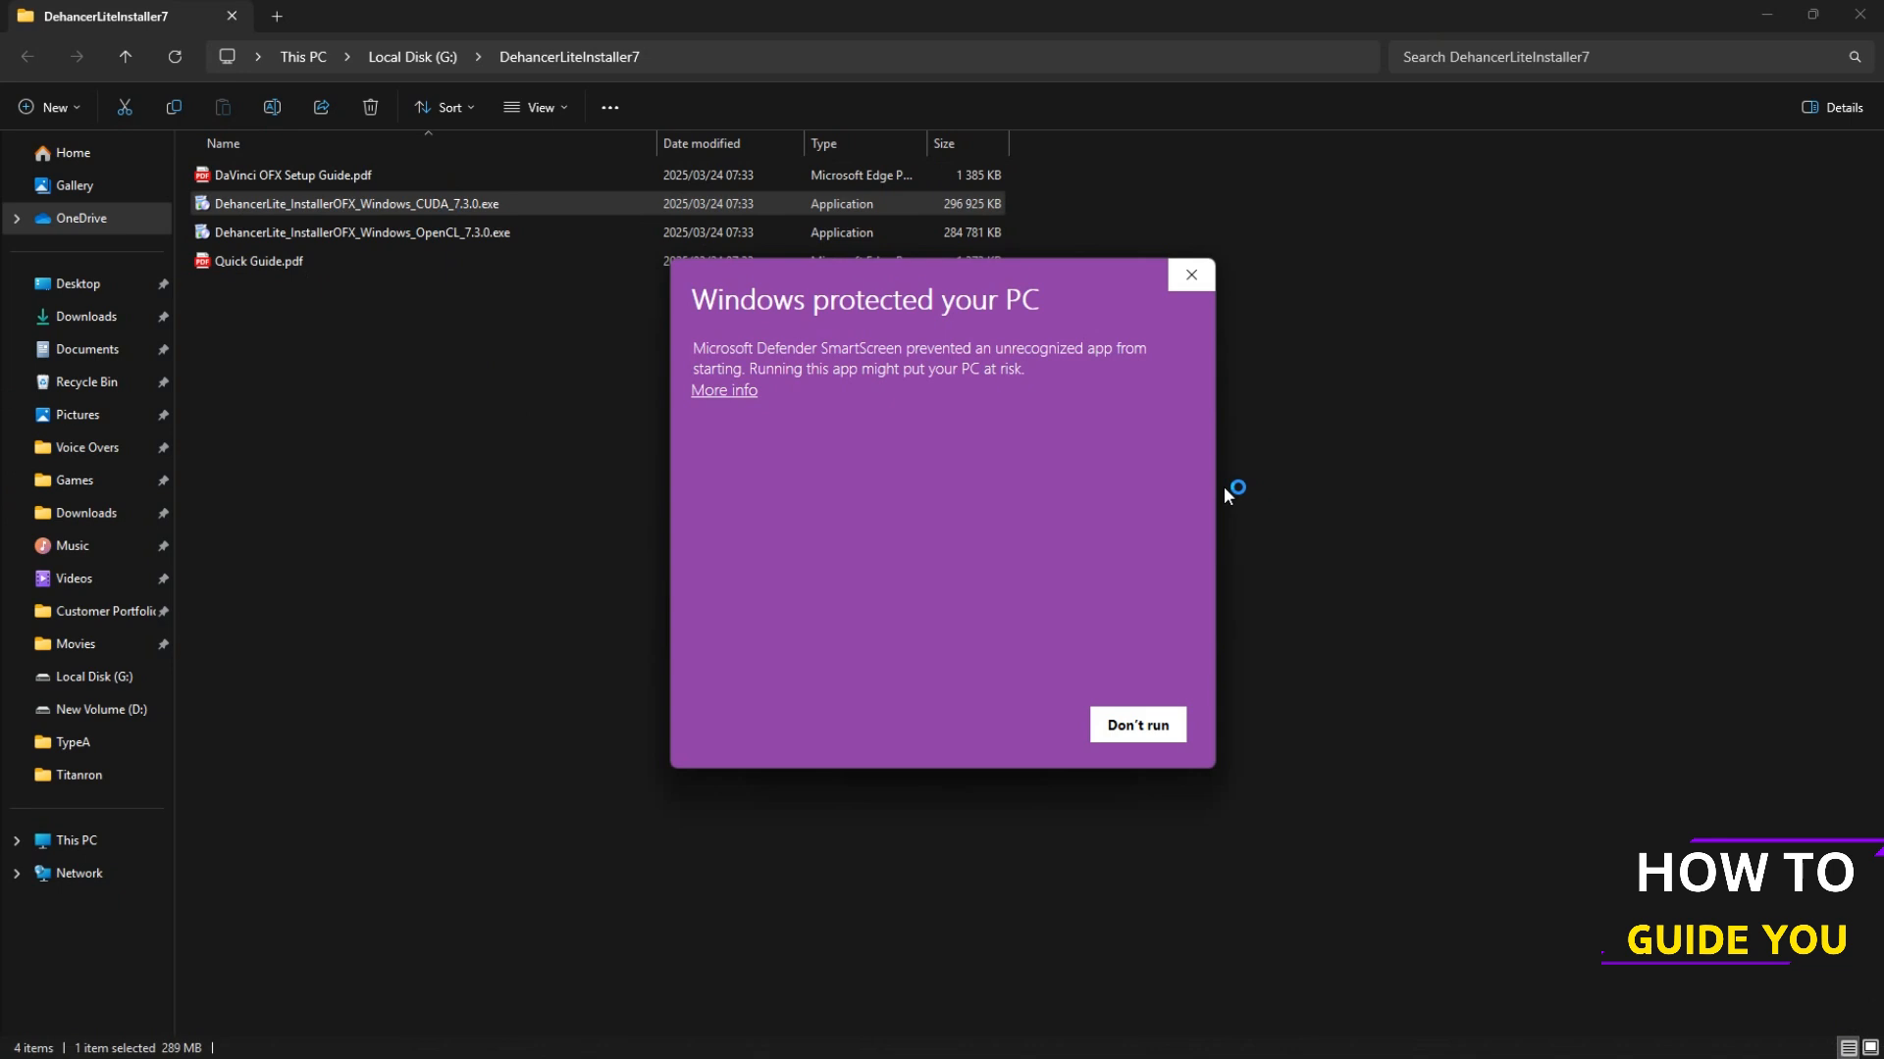
Step: Allow the blocked installer via More info and Run anyway, then relaunch it
{"action": "left_click", "coordinate": [723, 390]}
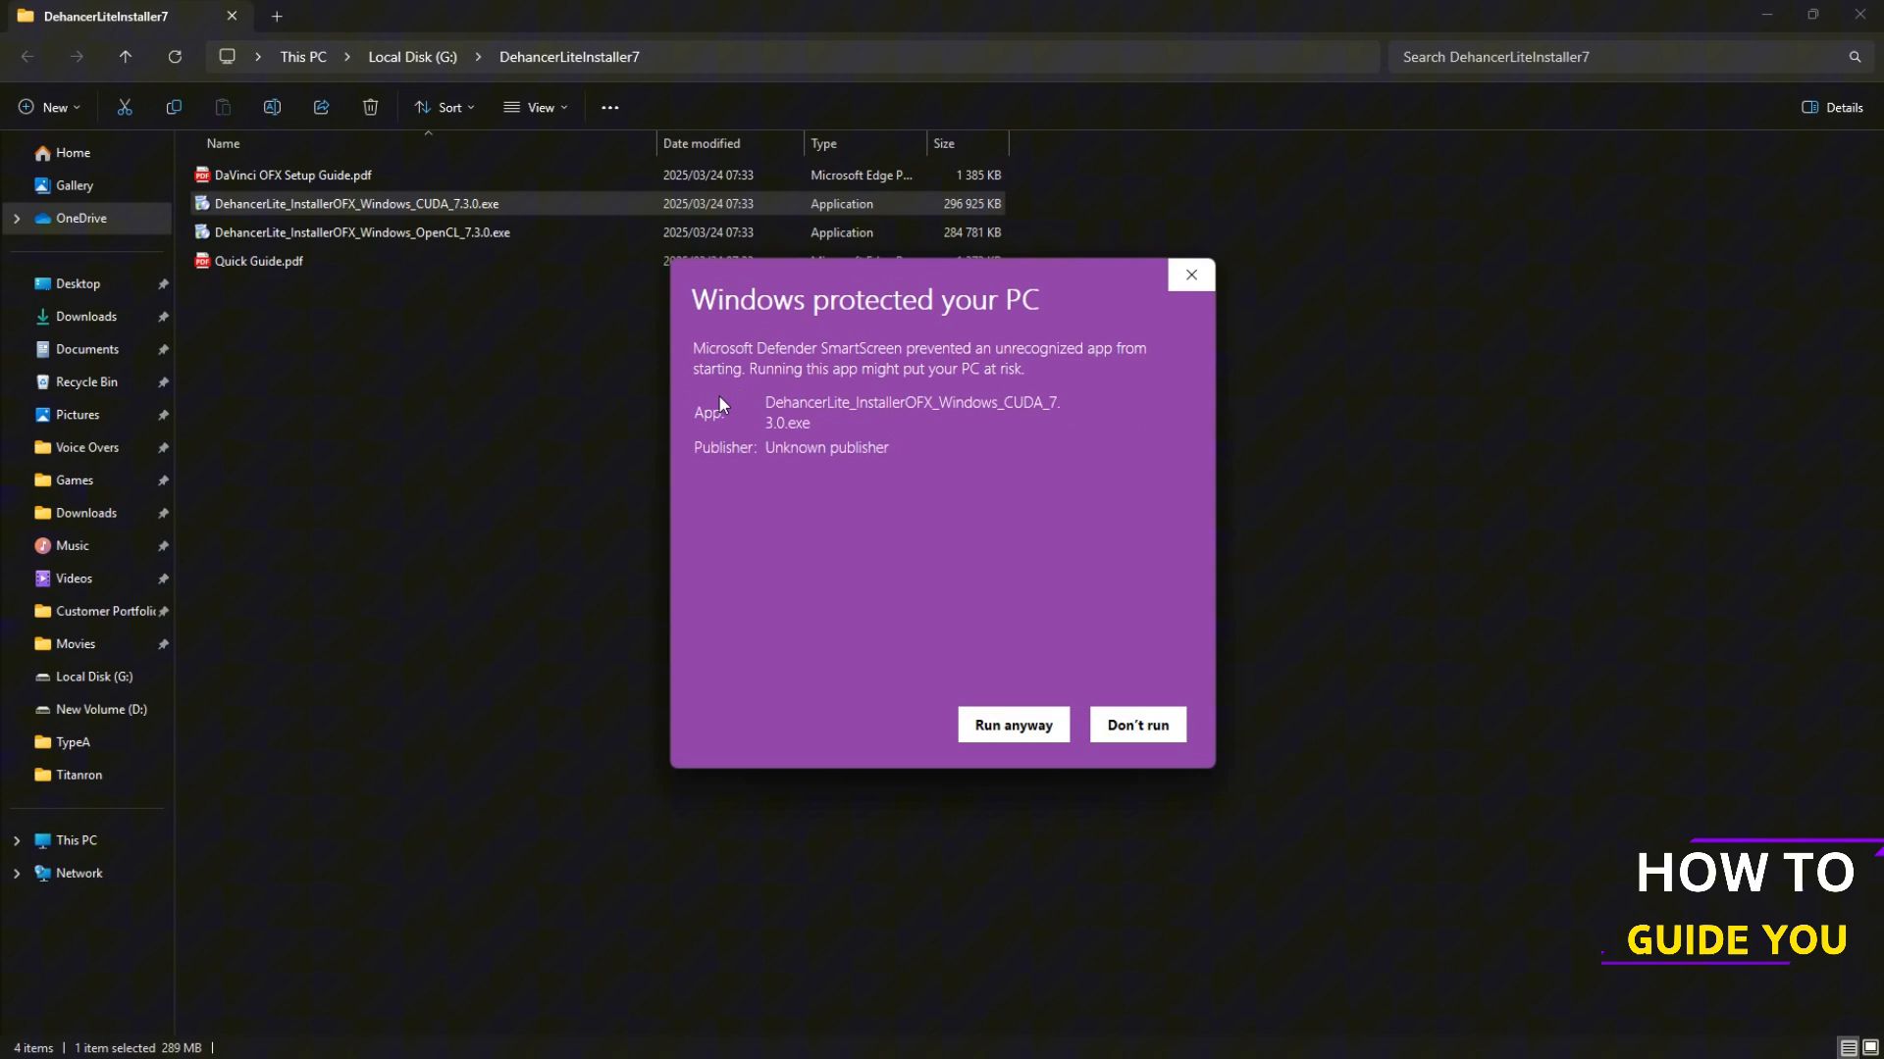
{"action": "left_click", "coordinate": [1011, 724]}
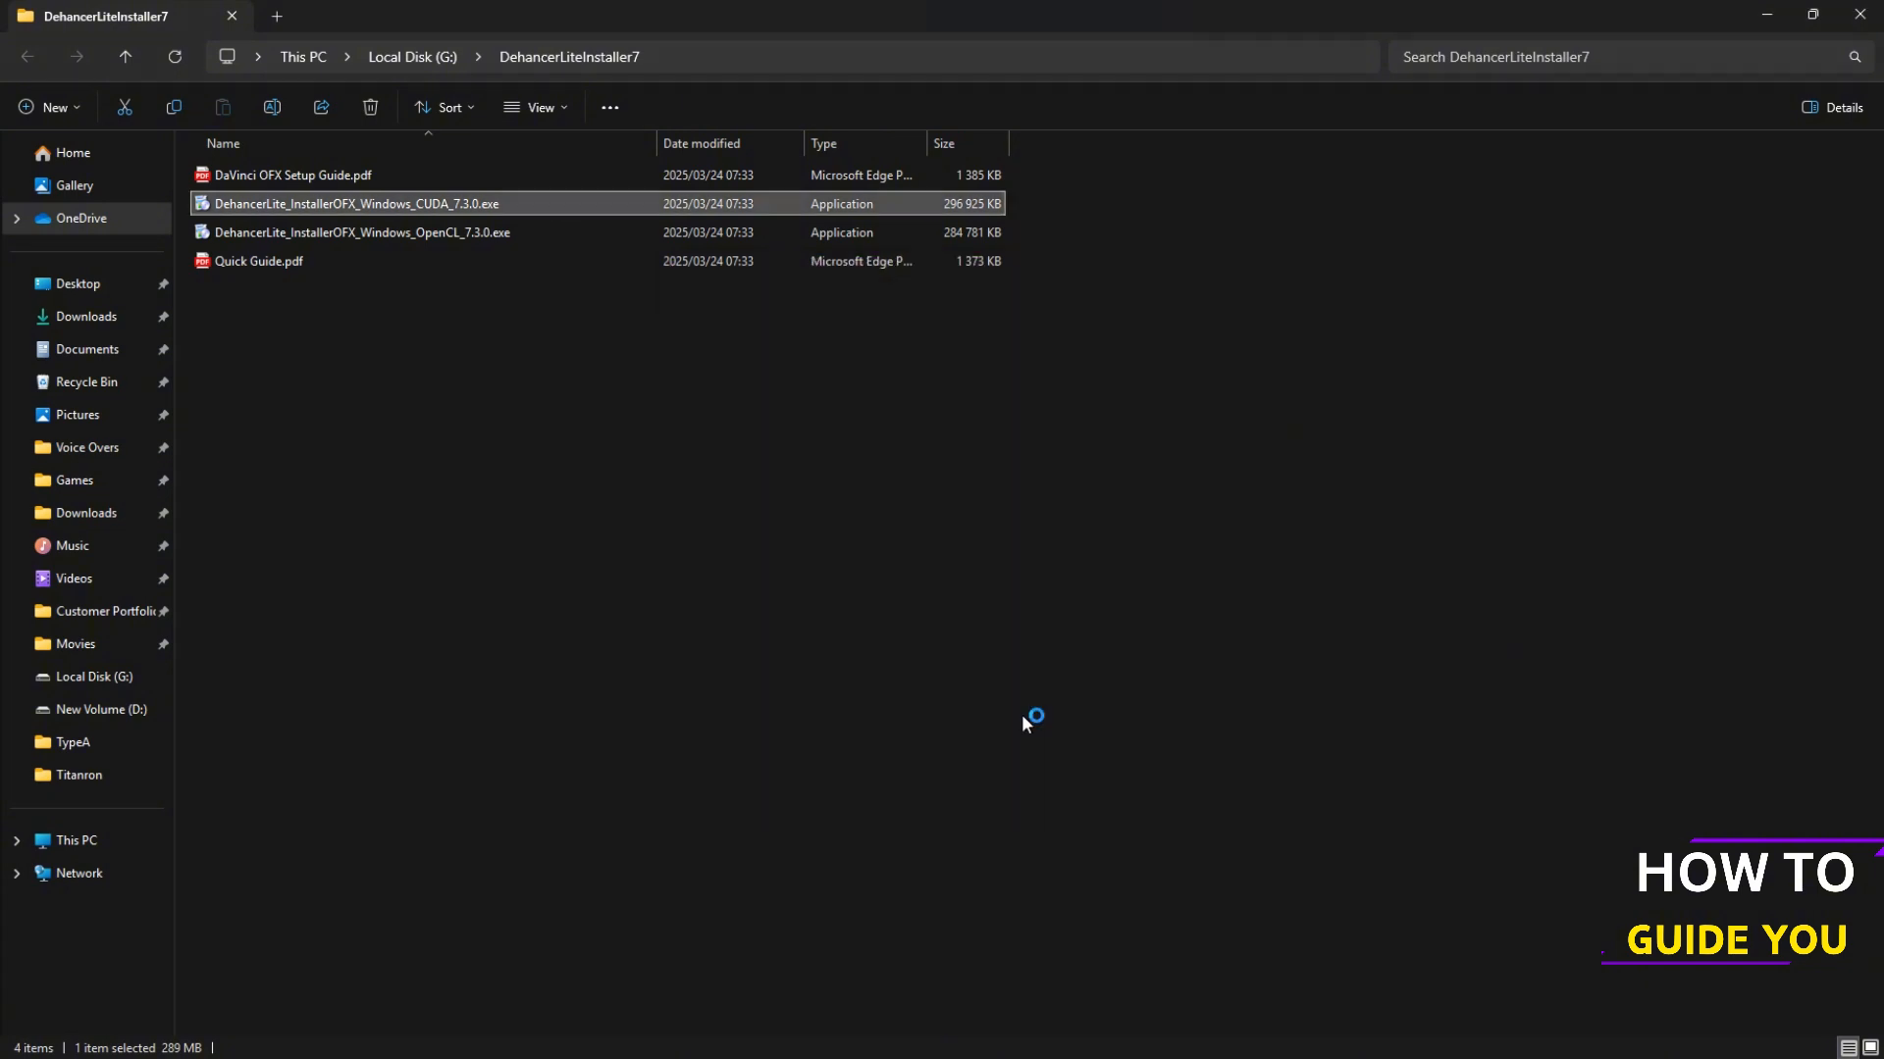
{"action": "double_click", "coordinate": [354, 203]}
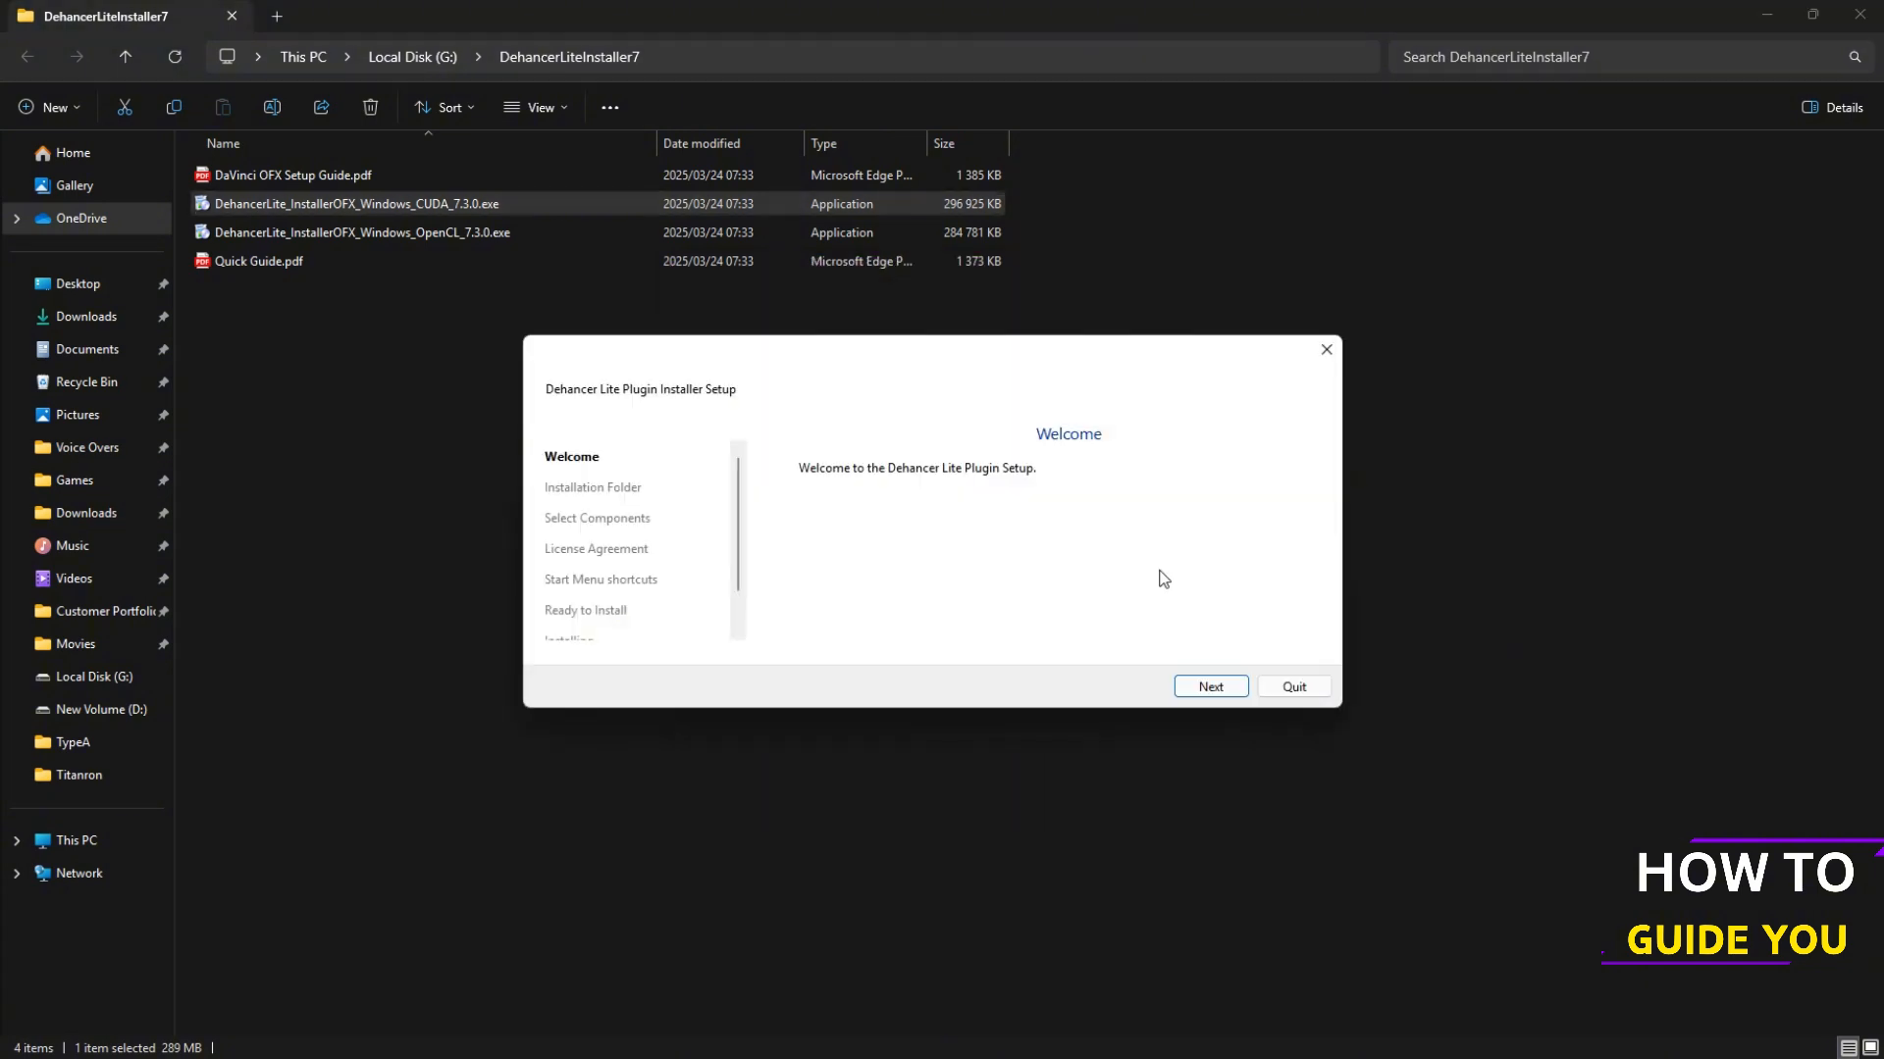
Step: Accept the license, keep default Start Menu shortcuts, install the plugin and finish setup
{"action": "left_click", "coordinate": [1208, 686]}
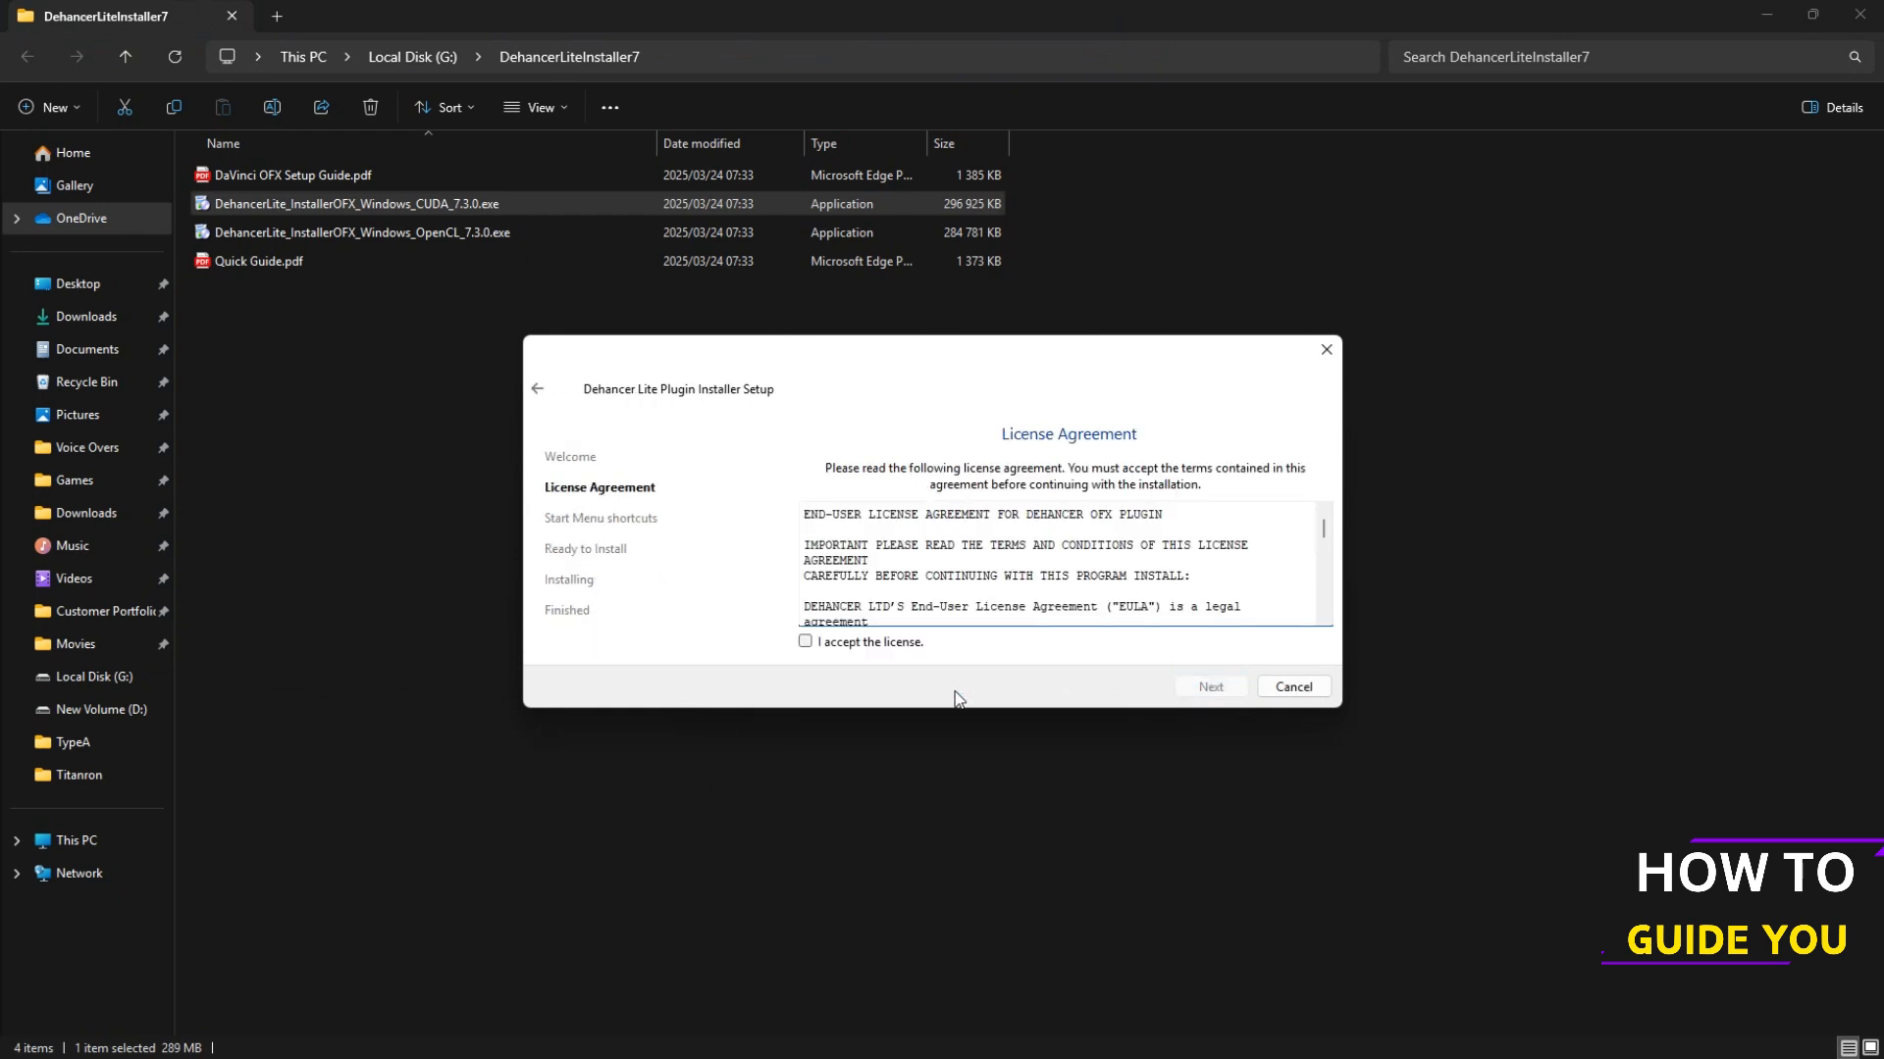
{"action": "left_click", "coordinate": [1210, 686]}
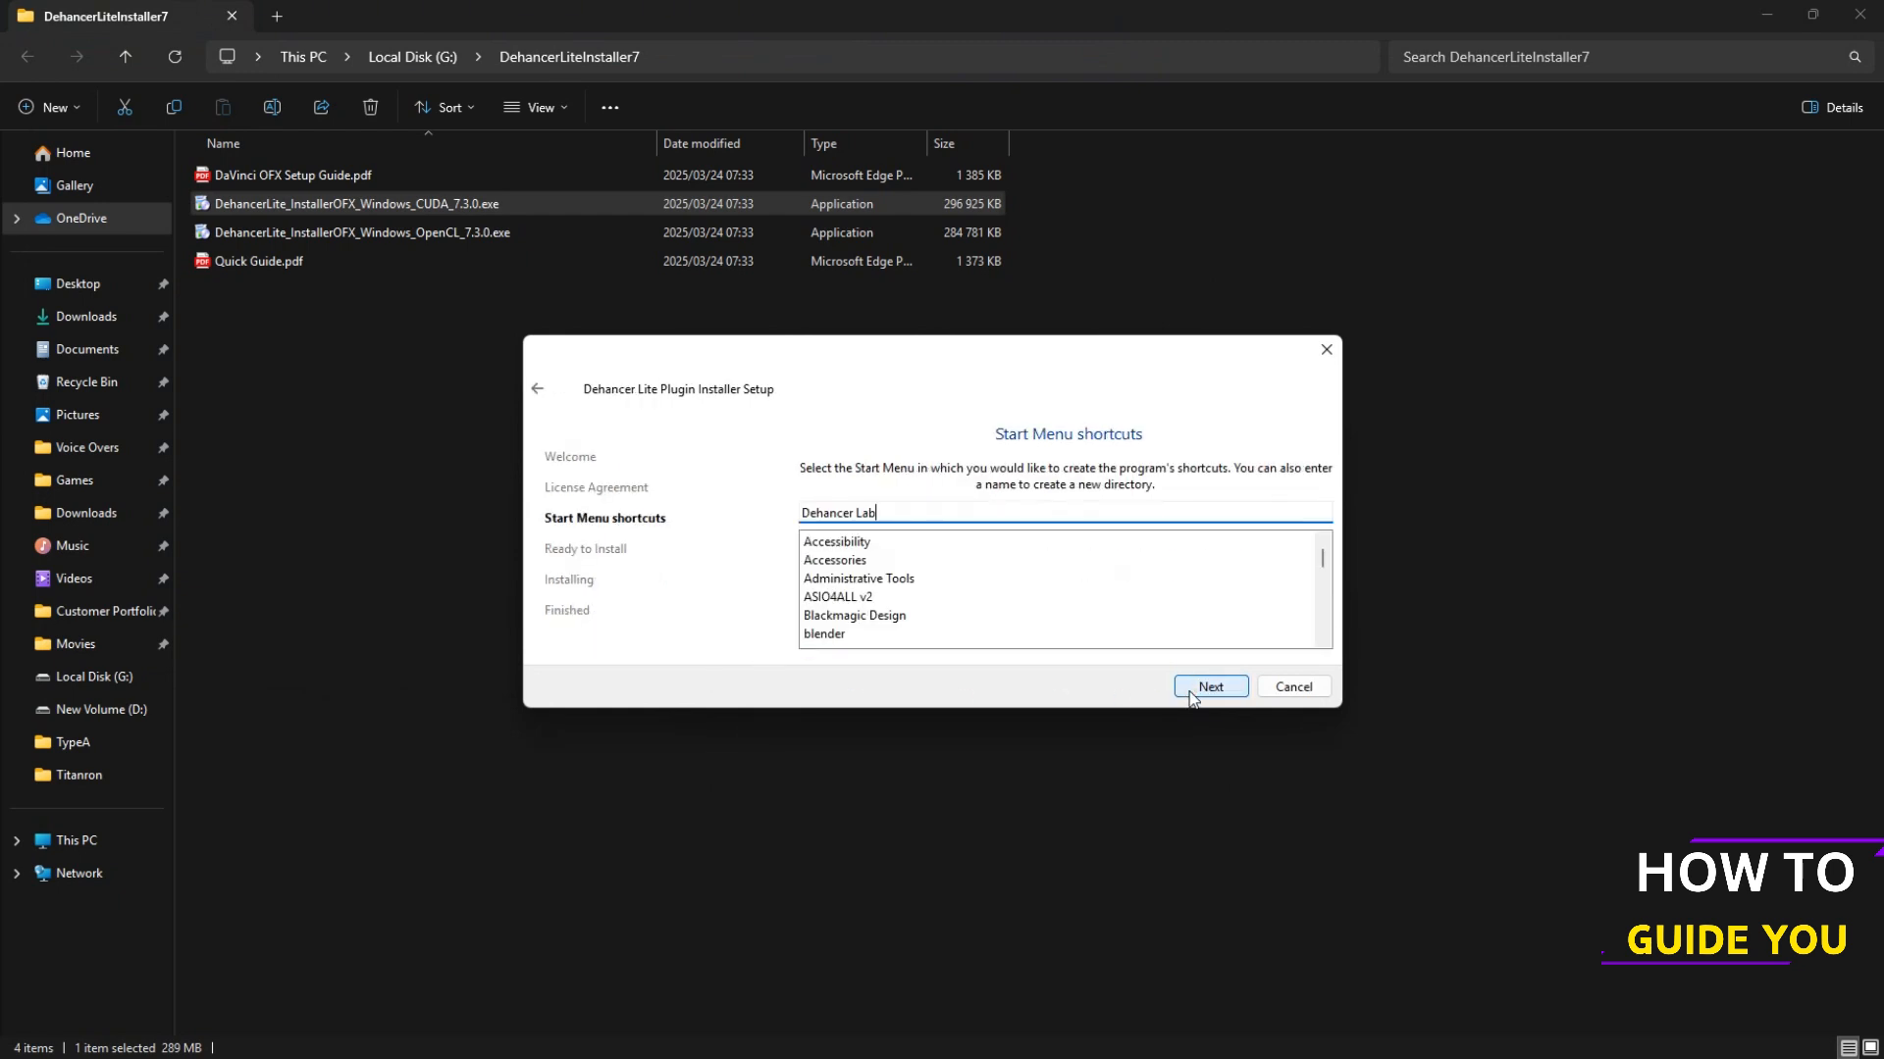
{"action": "left_click", "coordinate": [1209, 686]}
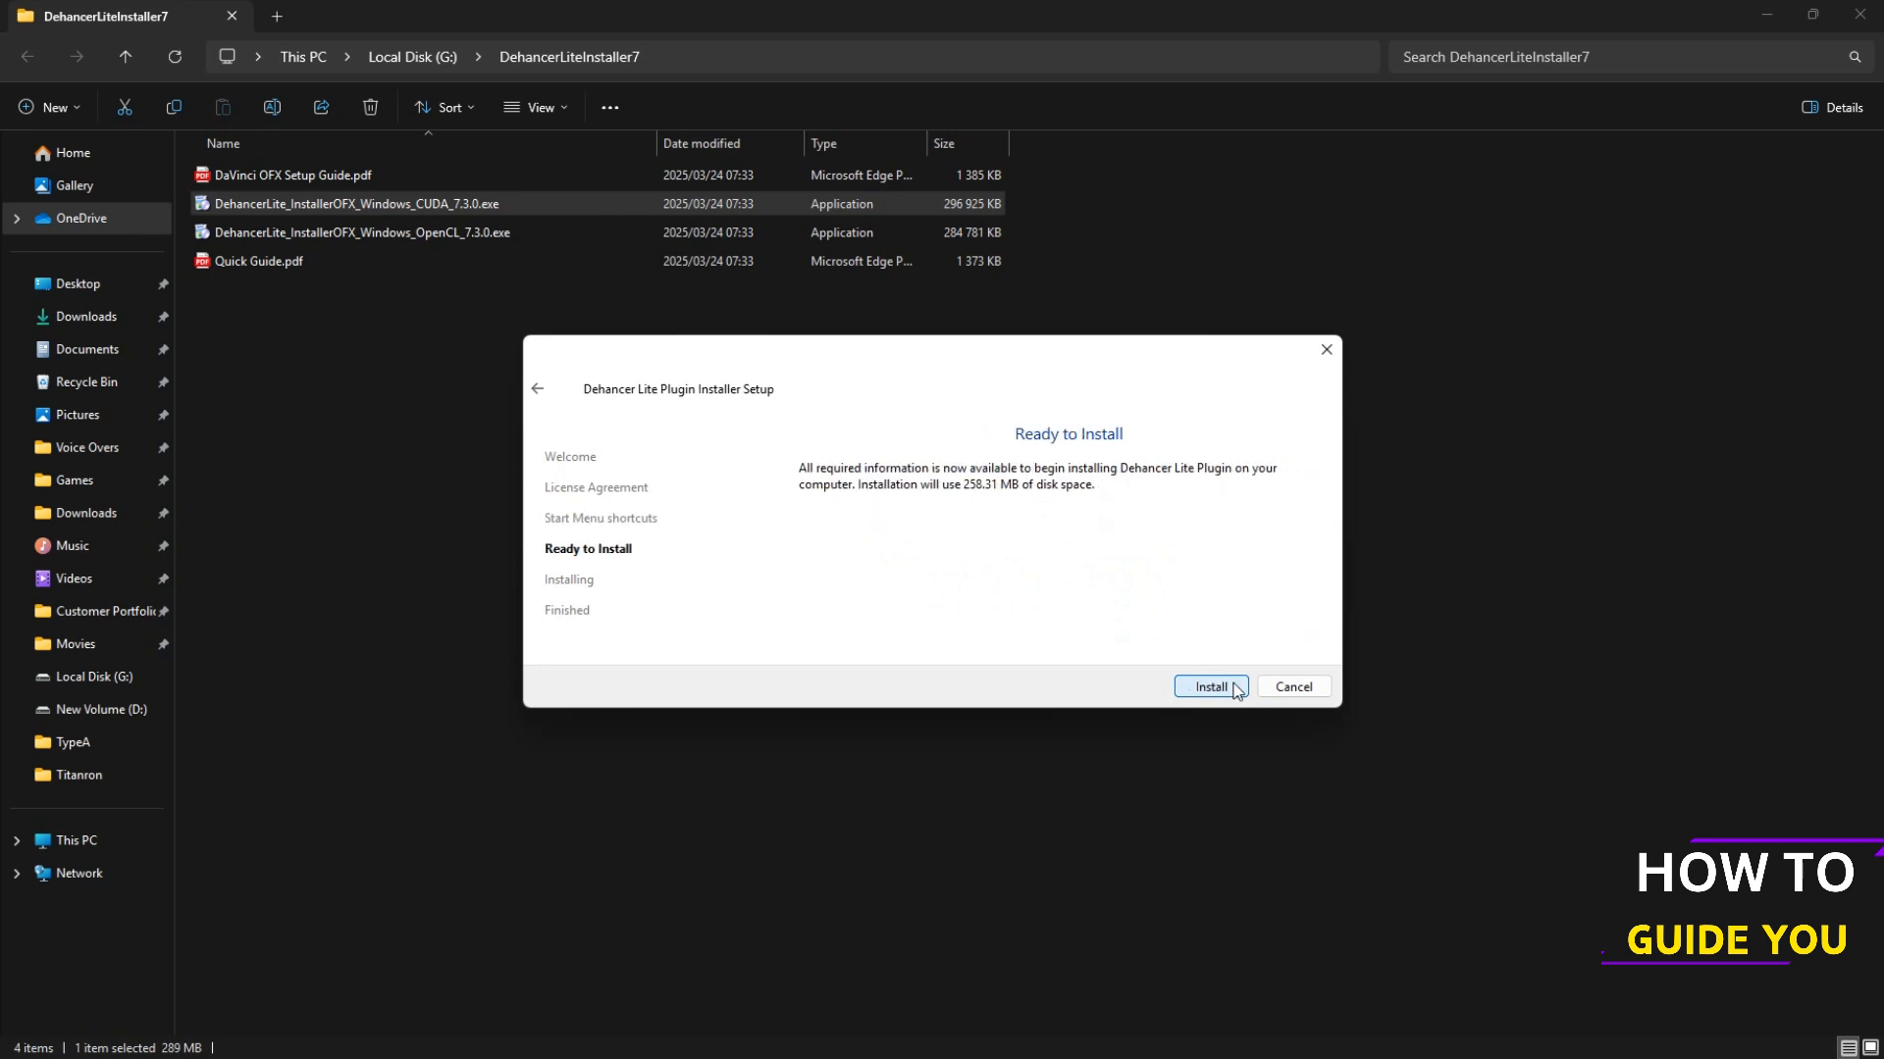
{"action": "mouse_move", "coordinate": [1085, 484]}
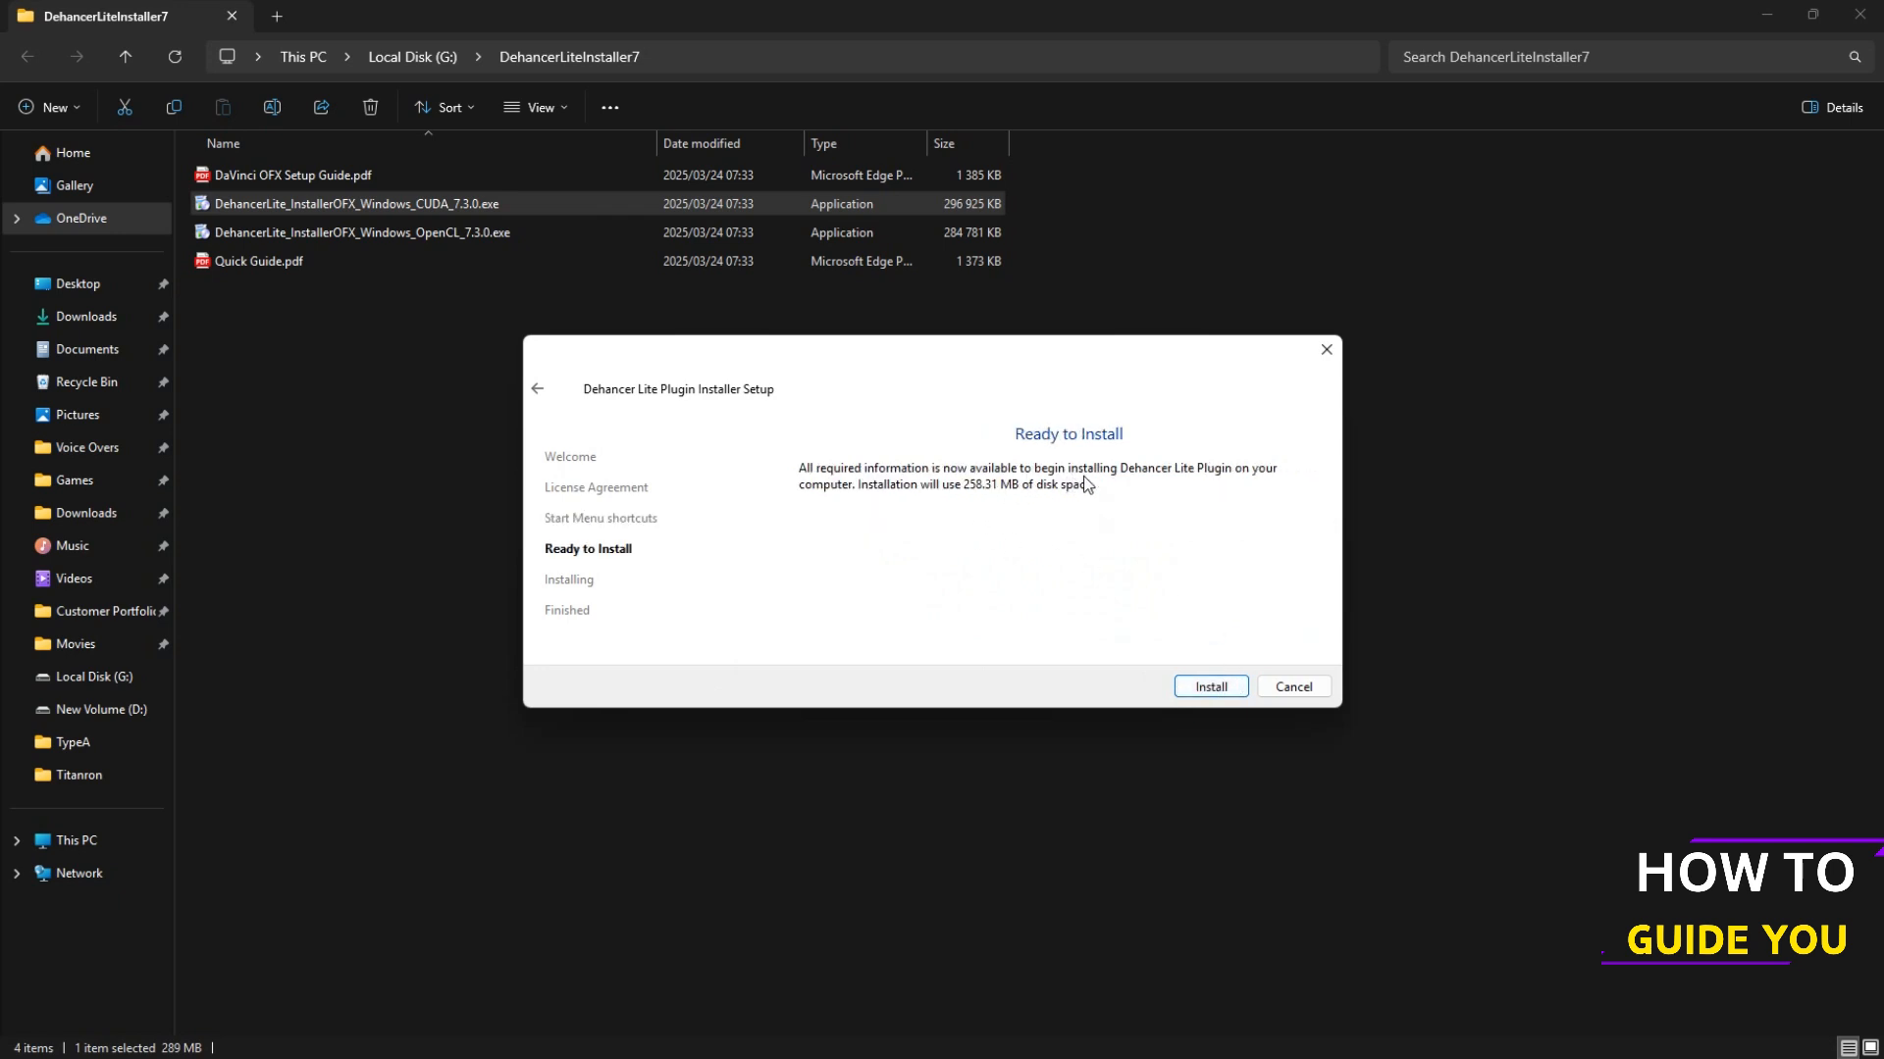
{"action": "left_click", "coordinate": [1209, 686]}
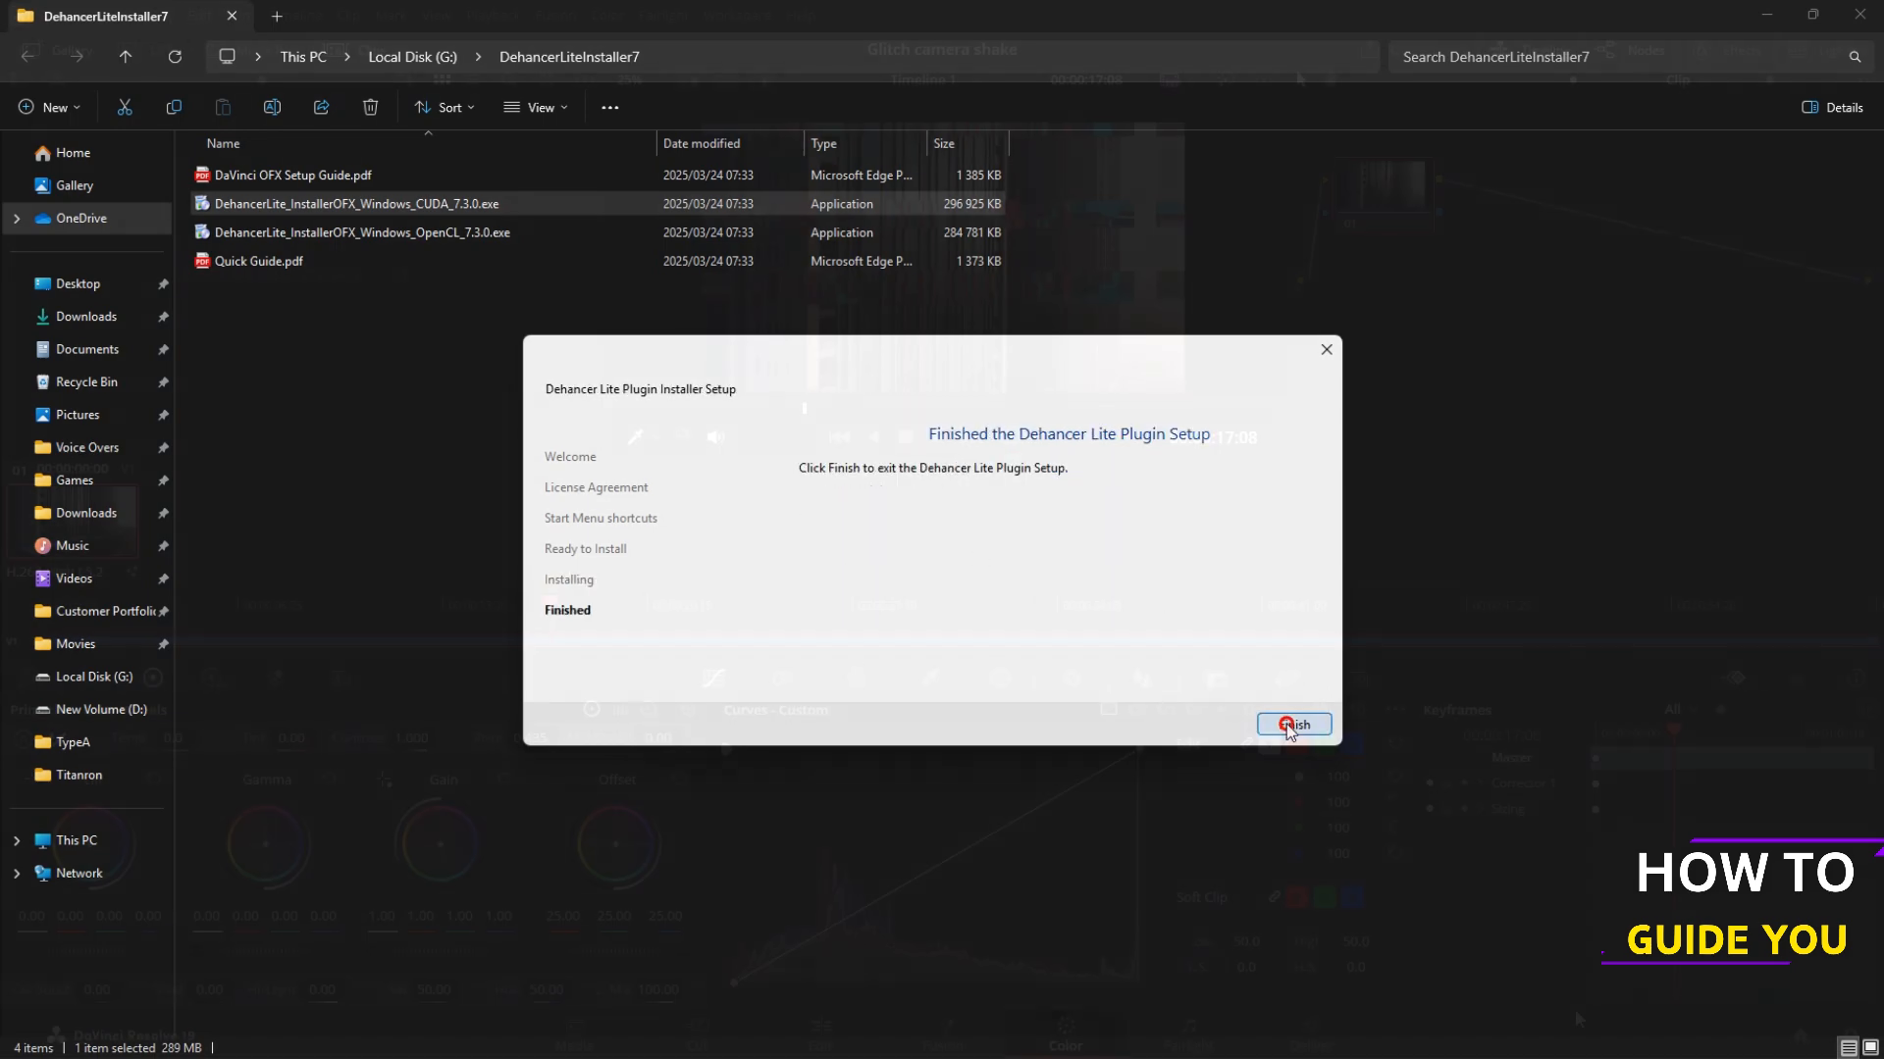
{"action": "left_click", "coordinate": [1293, 724]}
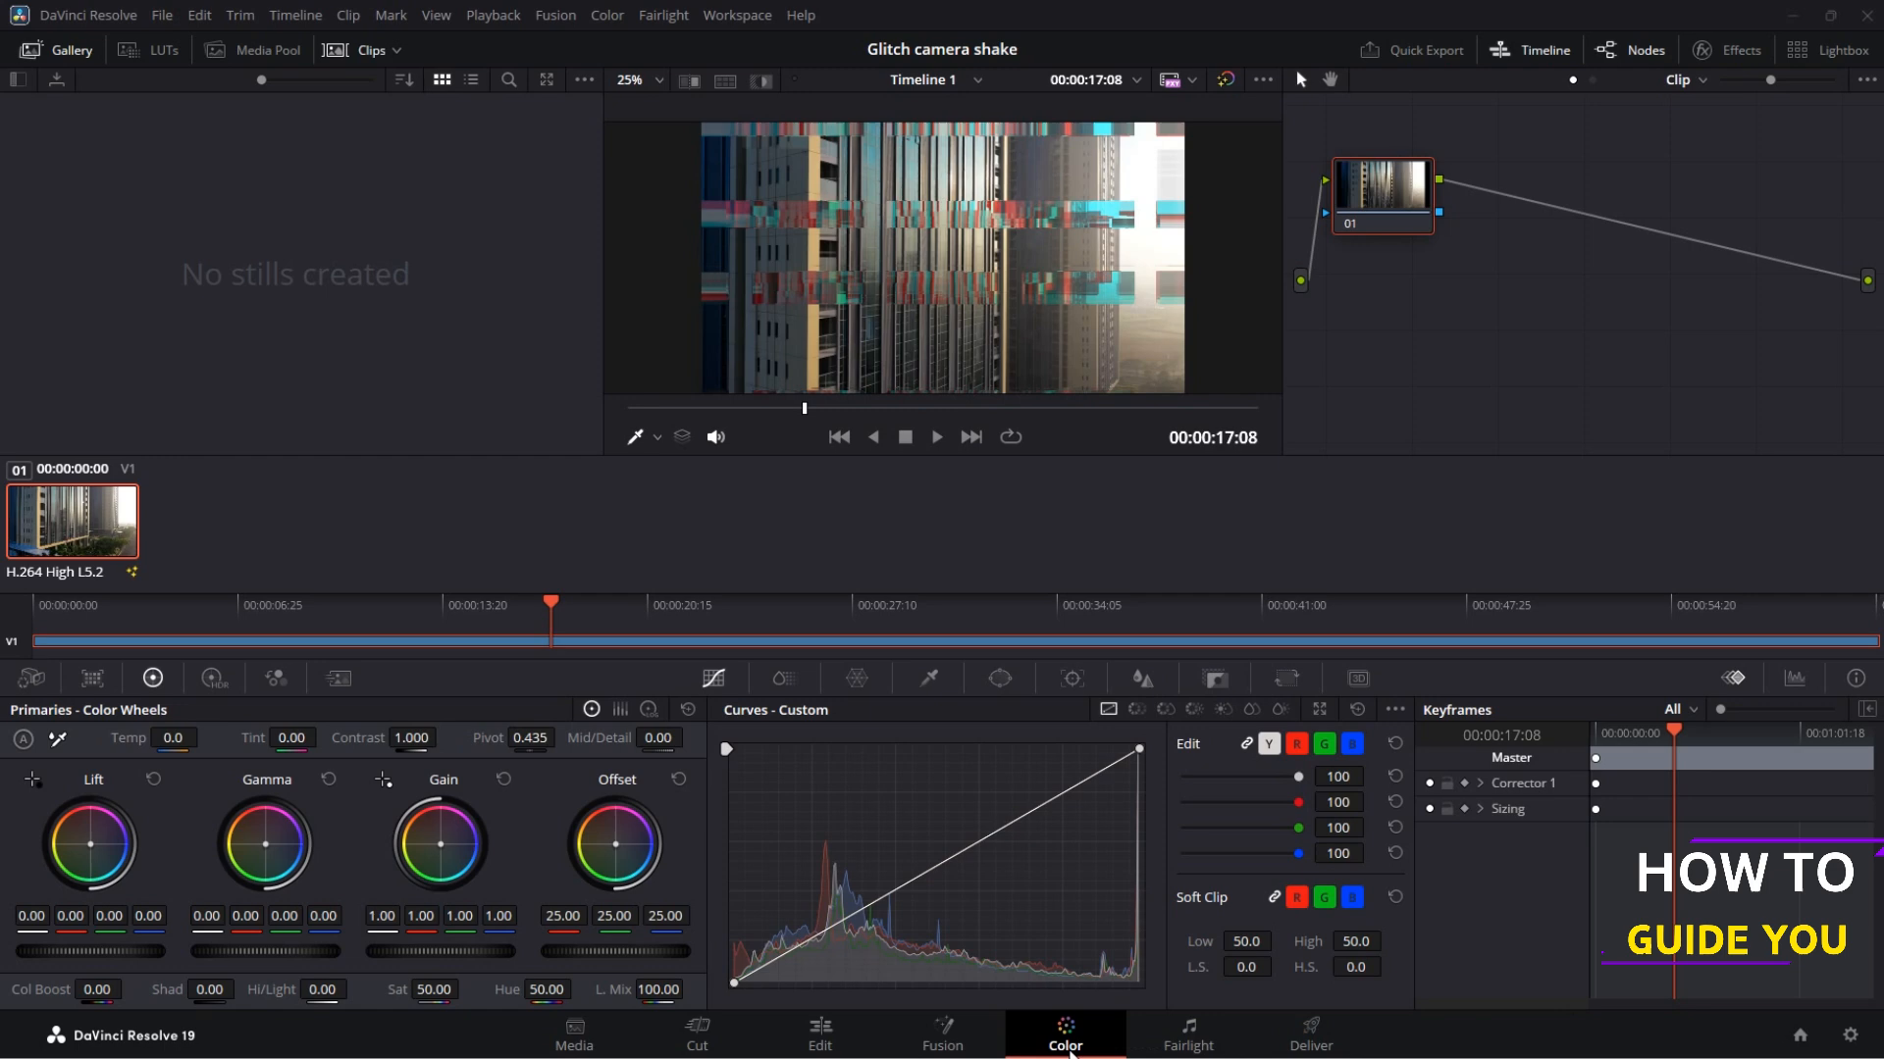
Step: Open the Effects library at the top right of the Color page
{"action": "left_click", "coordinate": [1727, 49]}
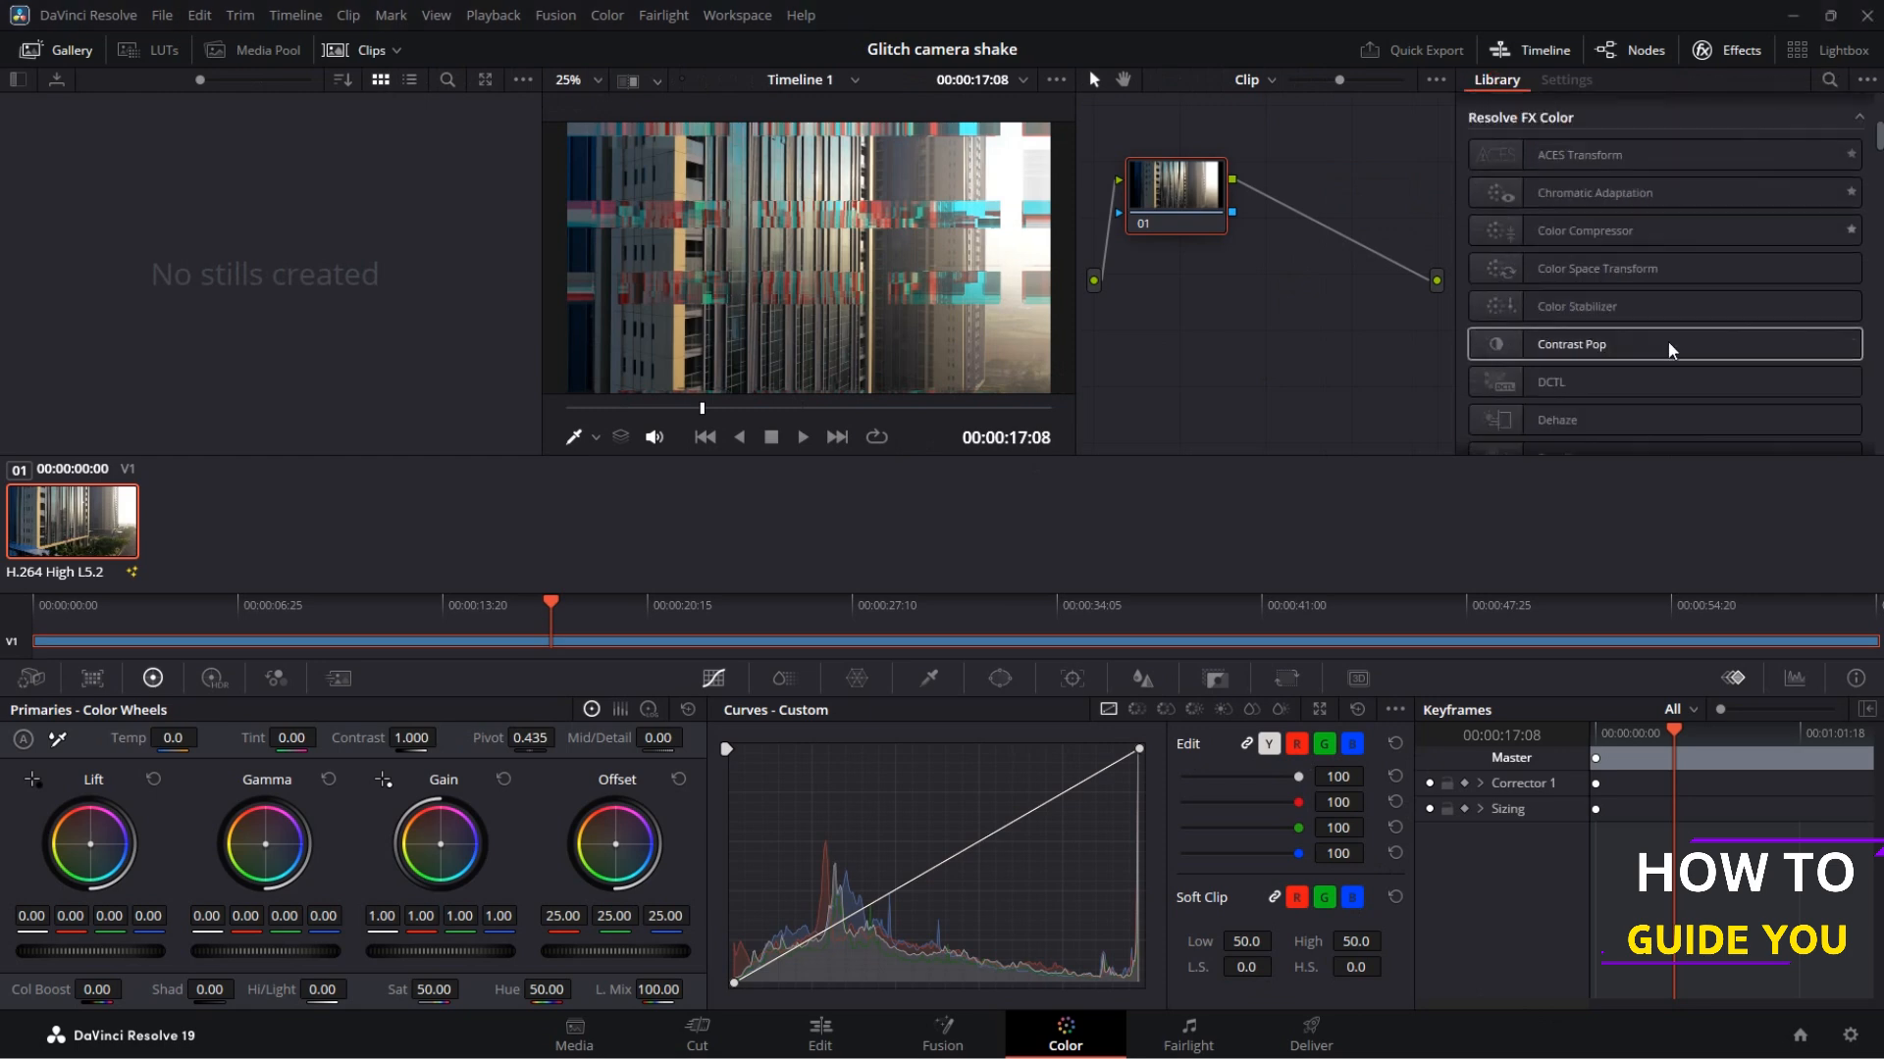
Step: Scroll the Dehancer Lite node settings to Options and run Check Profiles
{"action": "scroll", "scroll_direction": "down", "scroll_amount": 3}
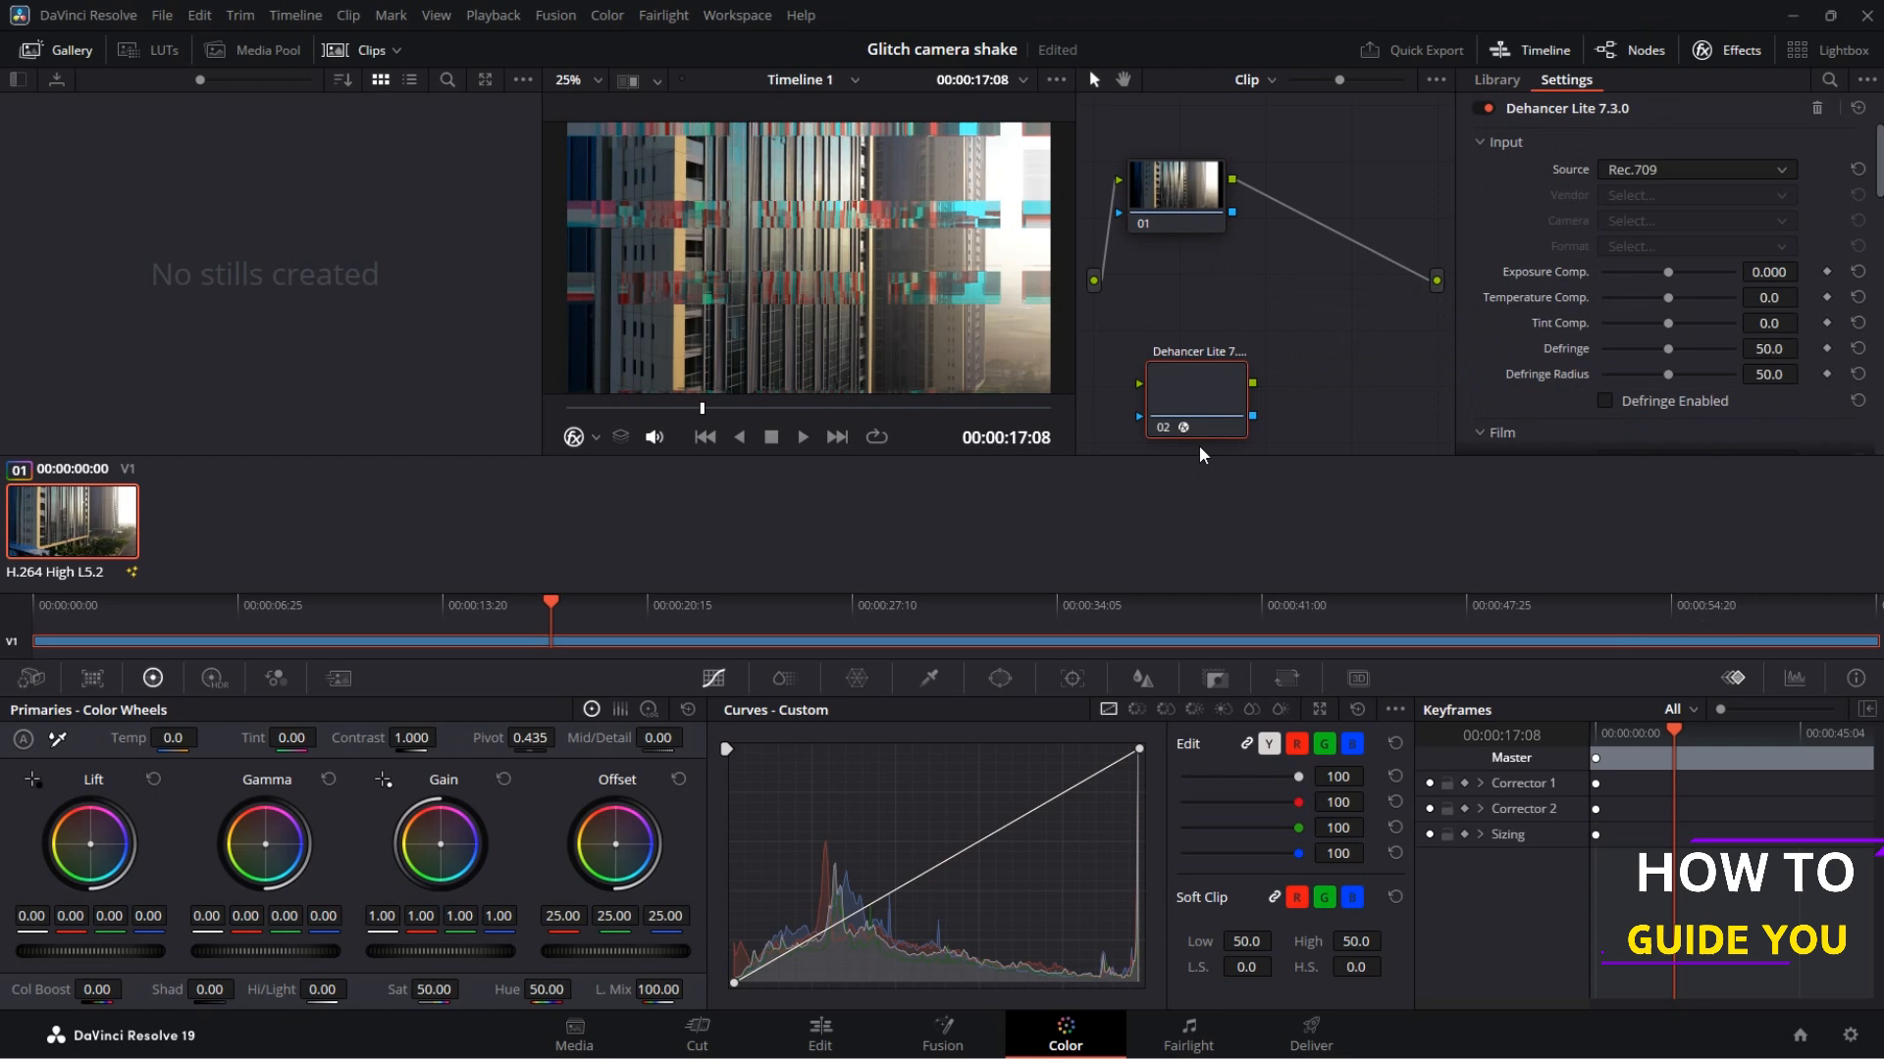
{"action": "scroll", "scroll_direction": "down", "scroll_amount": 3}
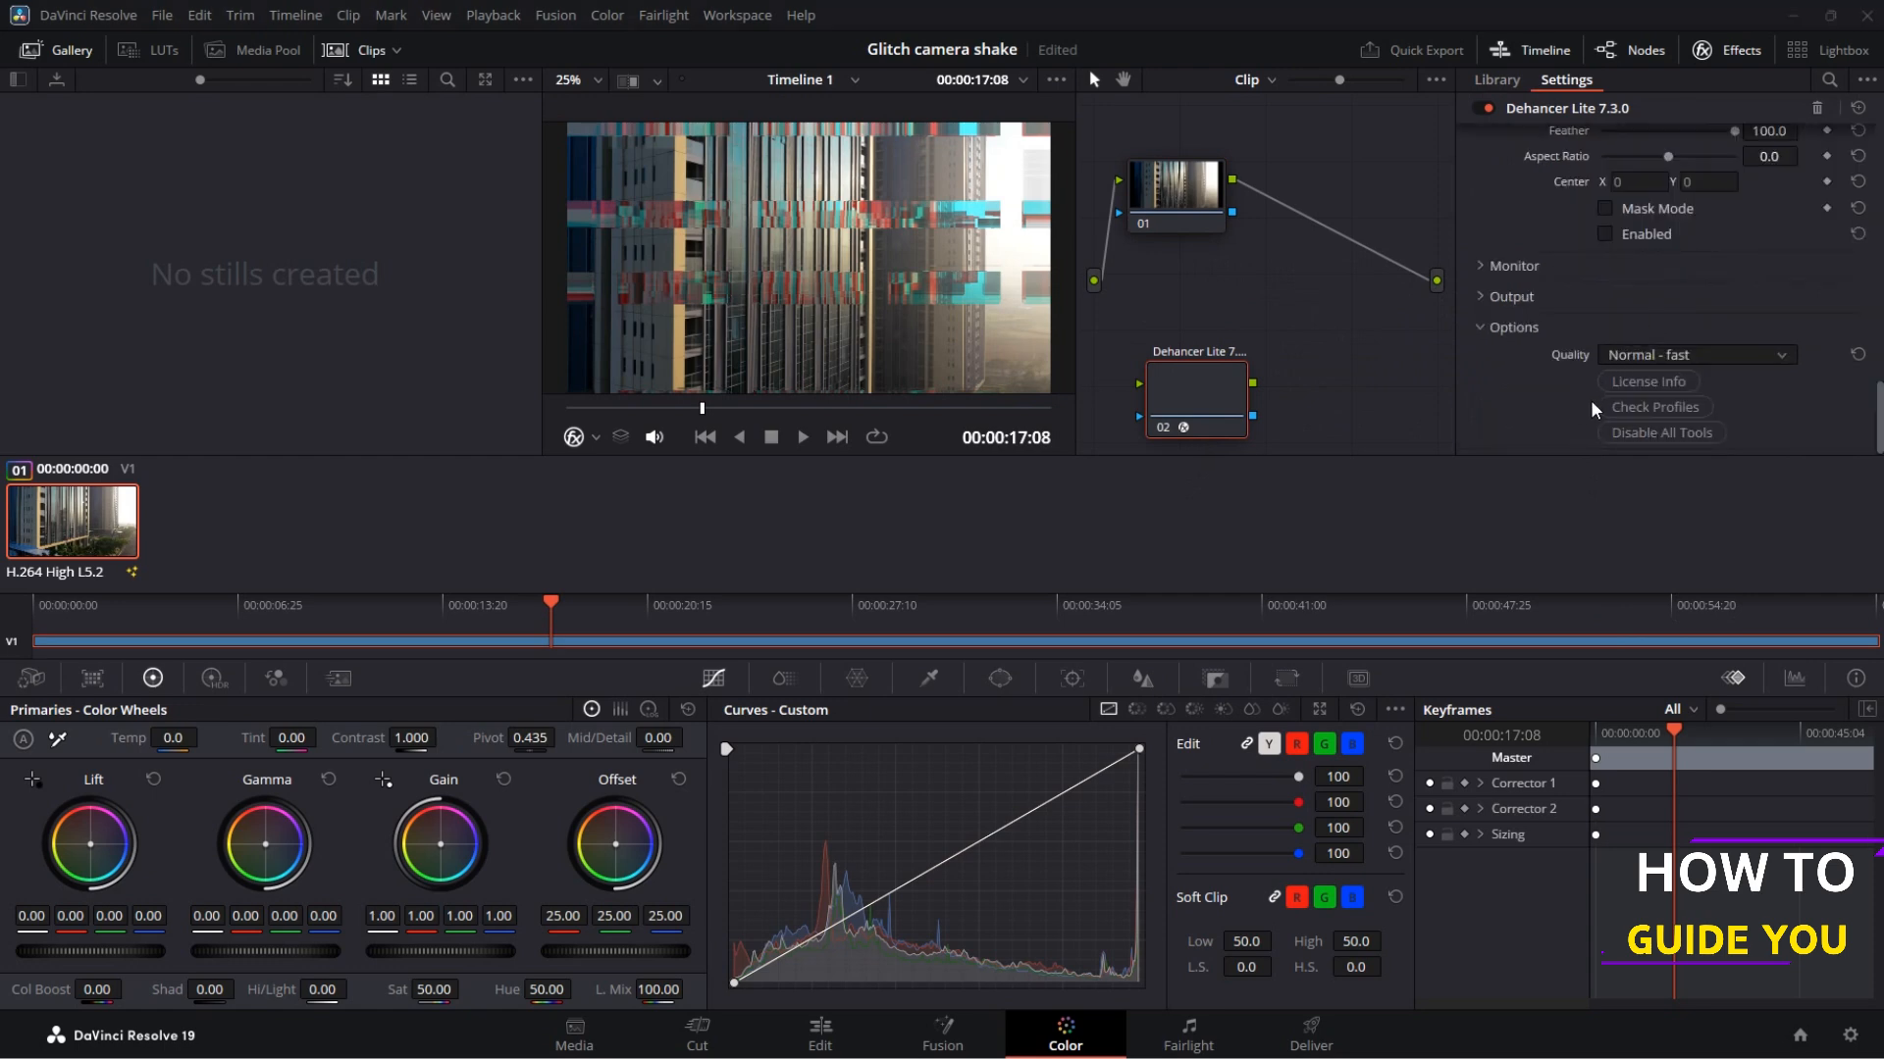
{"action": "mouse_move", "coordinate": [1654, 407]}
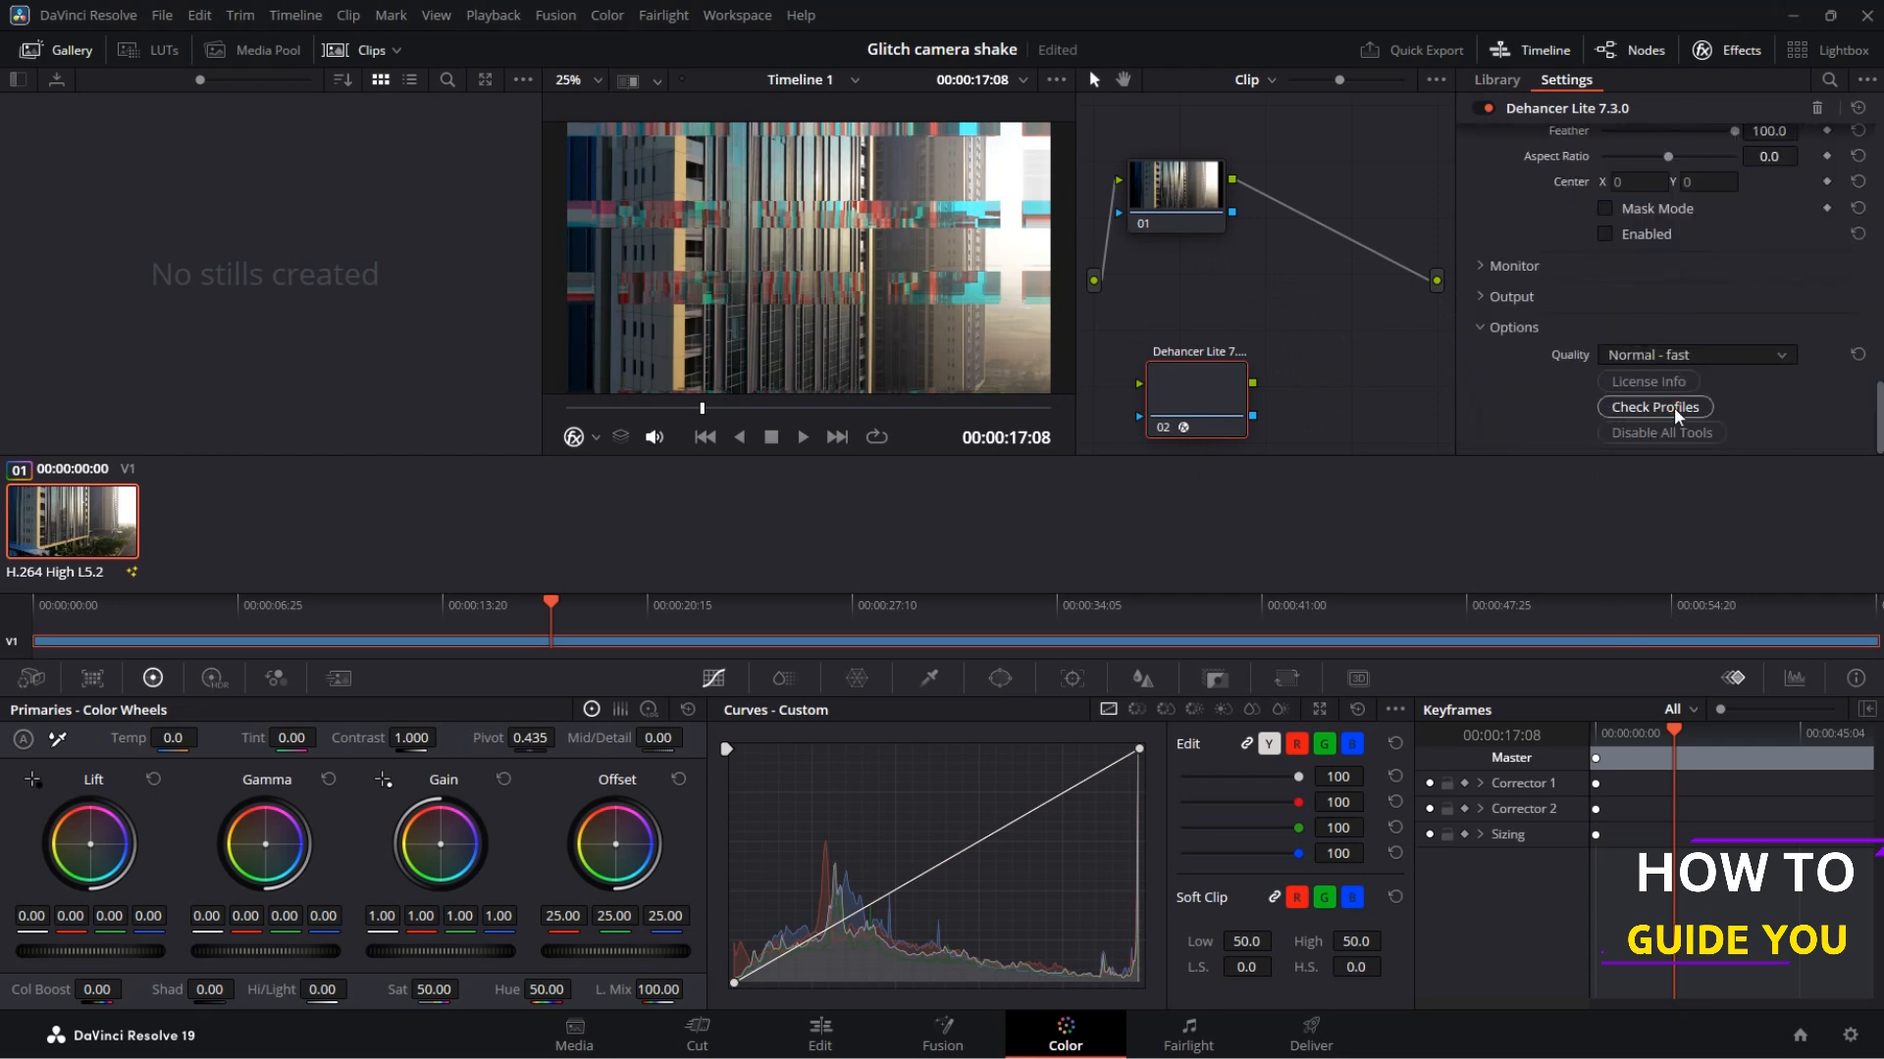
{"action": "left_click", "coordinate": [1654, 406]}
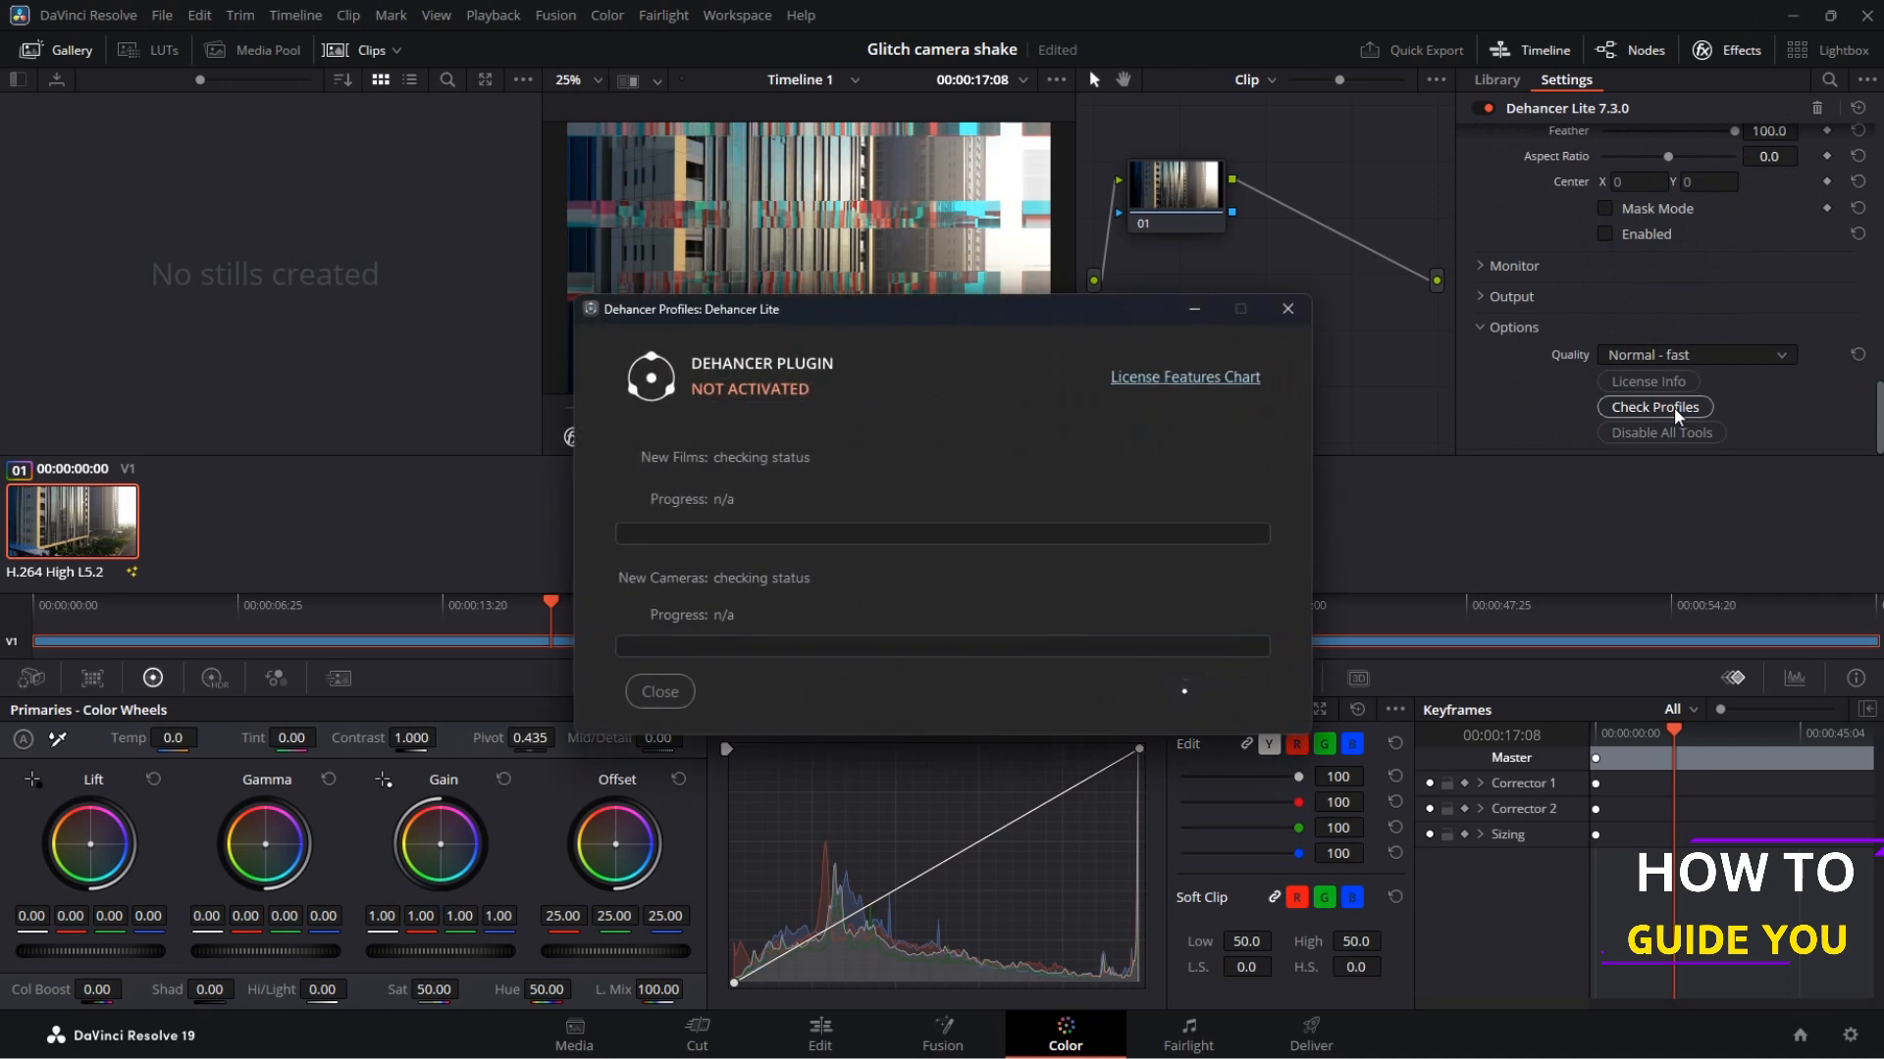